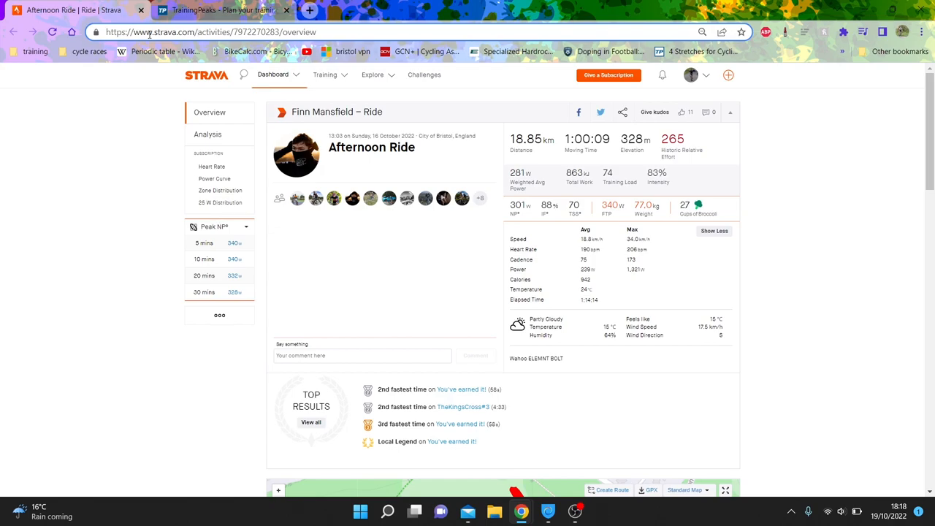
pyautogui.moveTo(796, 181)
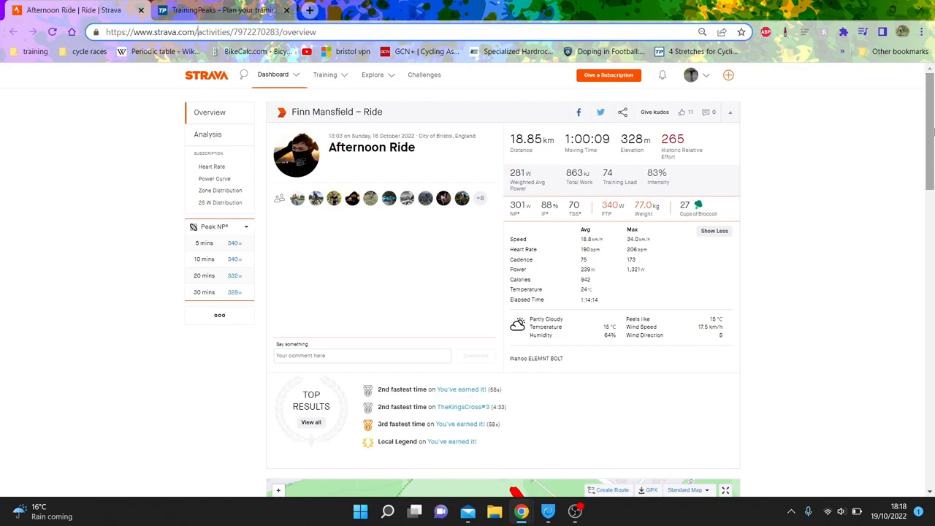
# Step: Switch the sidebar's Peak NP figures to Peak Power for all durations from 5 s to 30 min
pyautogui.scroll(-3)
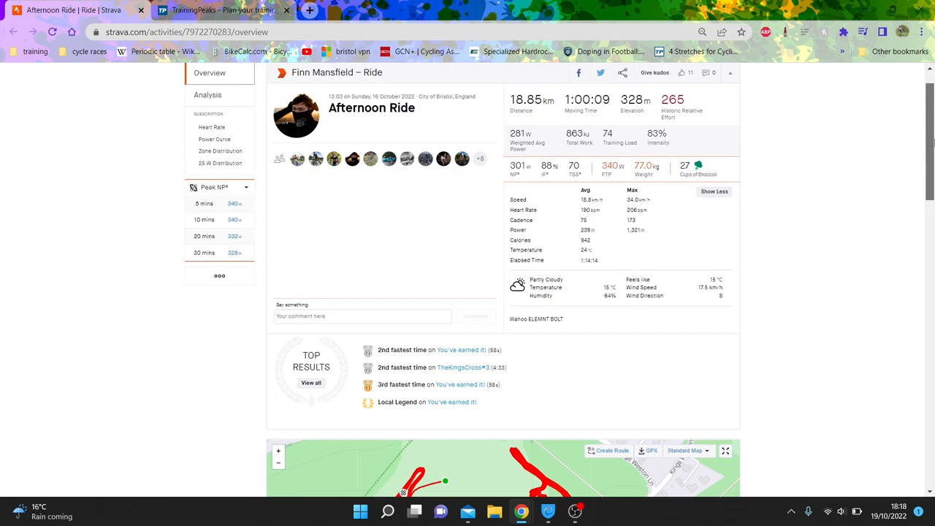
pyautogui.scroll(3)
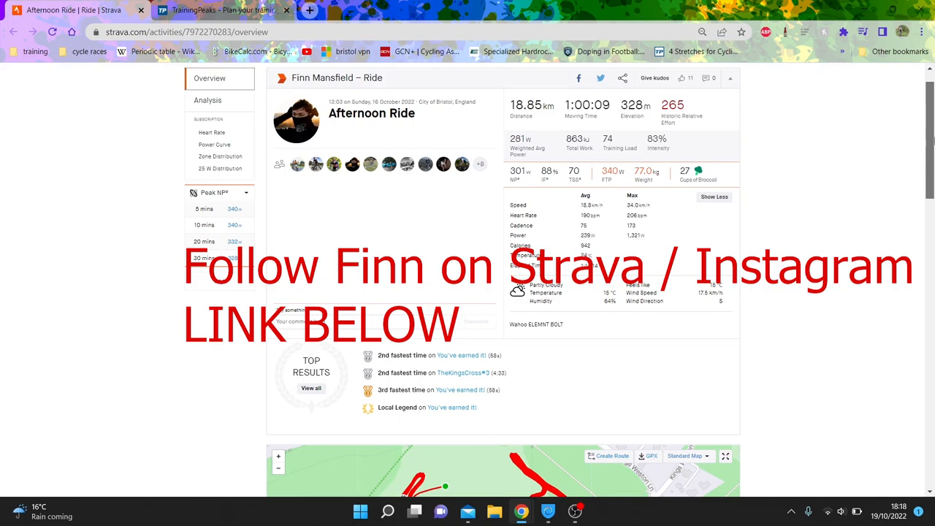
pyautogui.scroll(-3)
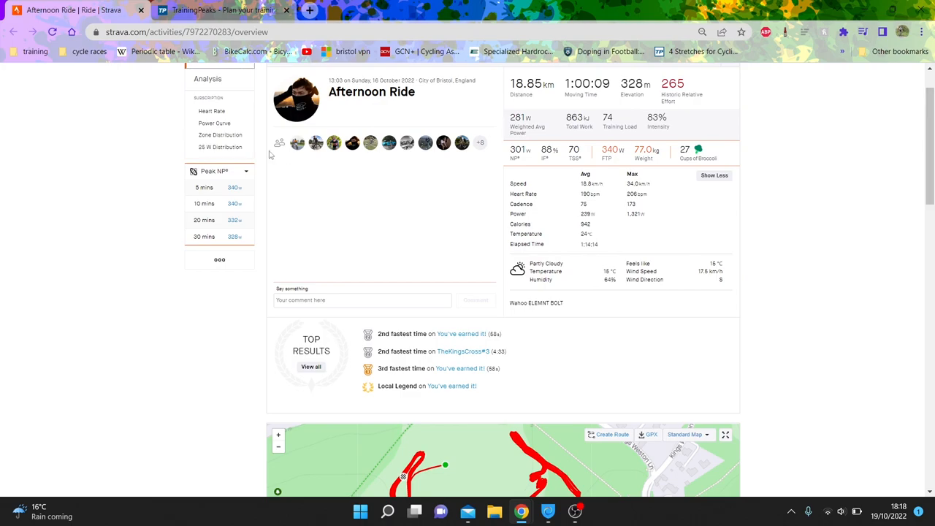
pyautogui.click(246, 171)
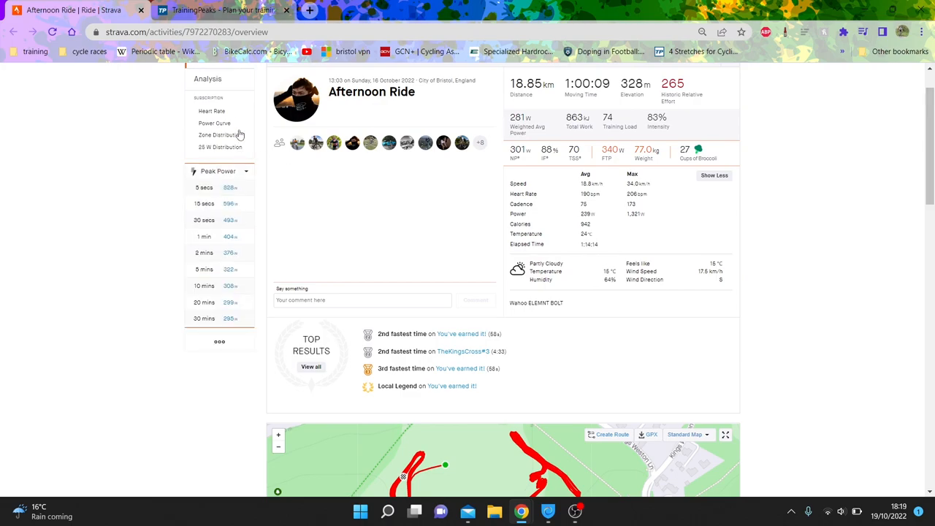
pyautogui.moveTo(234, 79)
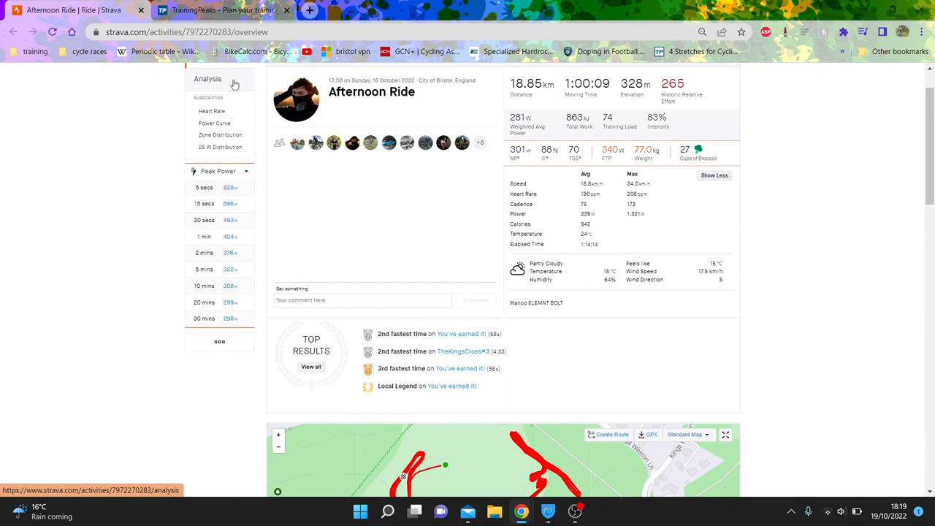
# Step: Show the ride's Analysis page with speed, power, heart rate and cadence charts
pyautogui.click(207, 79)
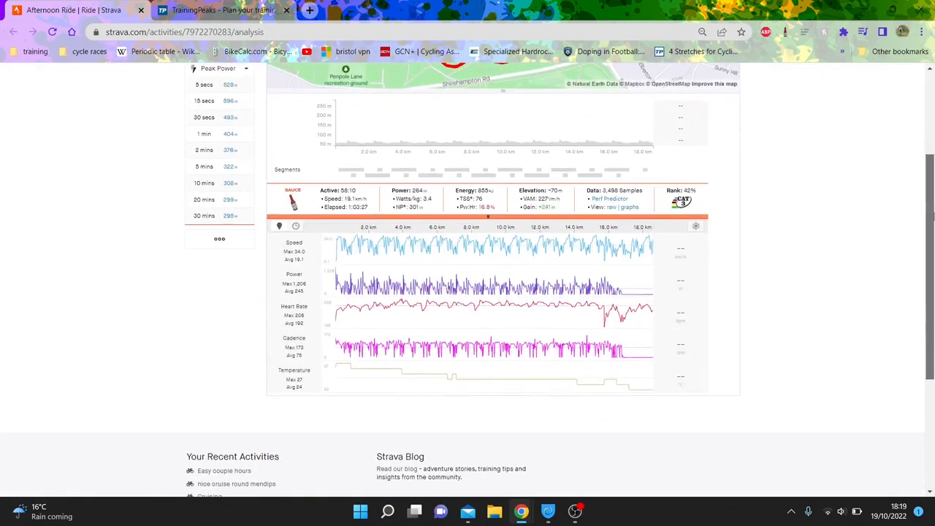
pyautogui.moveTo(605, 251)
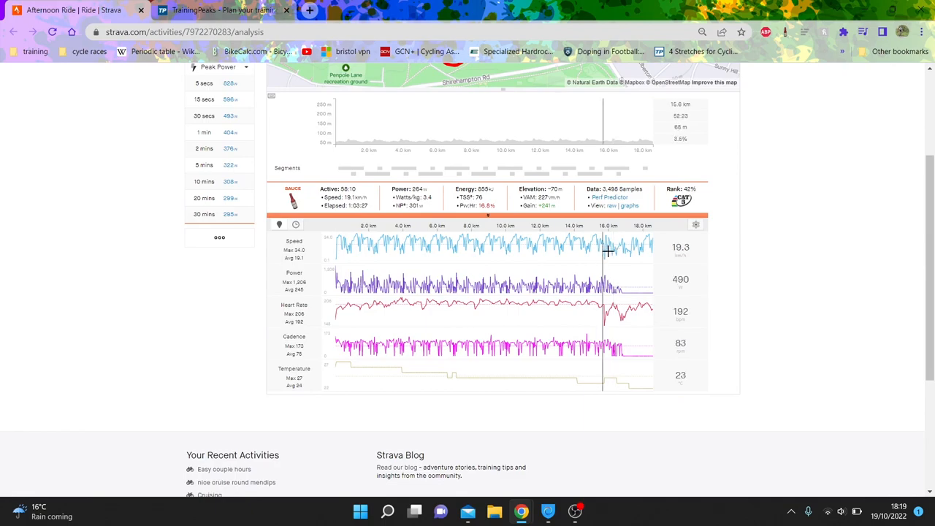
pyautogui.moveTo(605, 260)
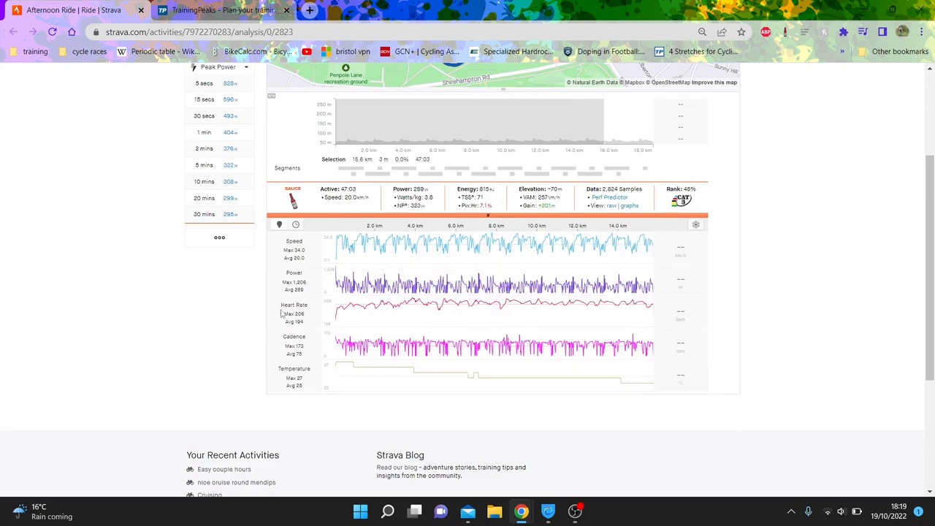
pyautogui.moveTo(612, 120)
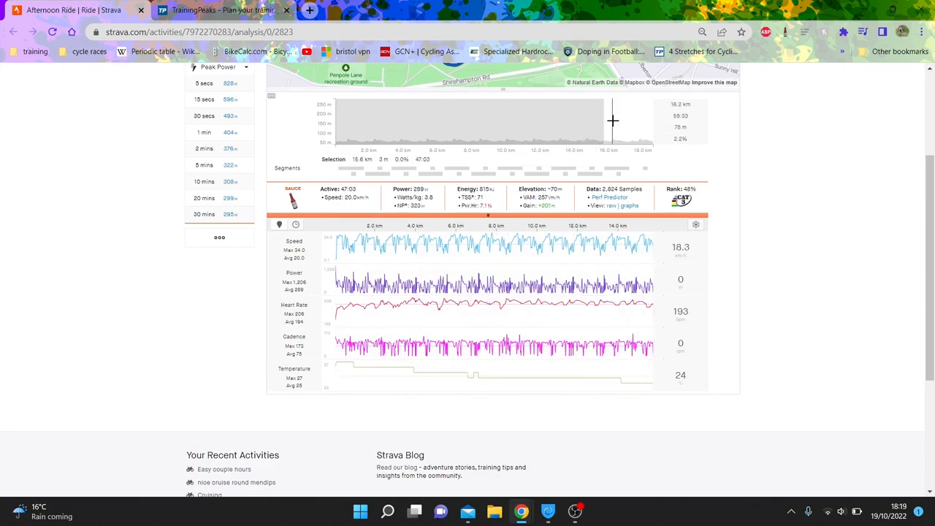
pyautogui.moveTo(347, 283)
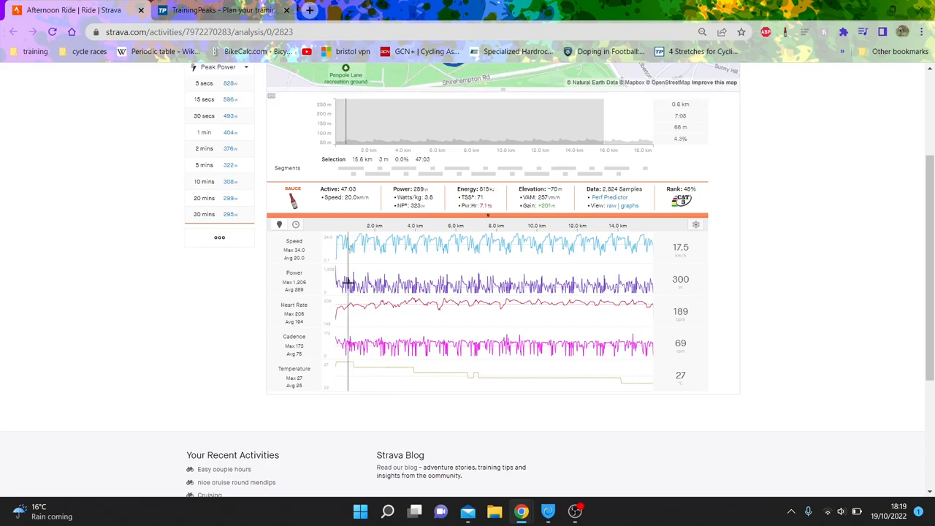
pyautogui.moveTo(359, 277)
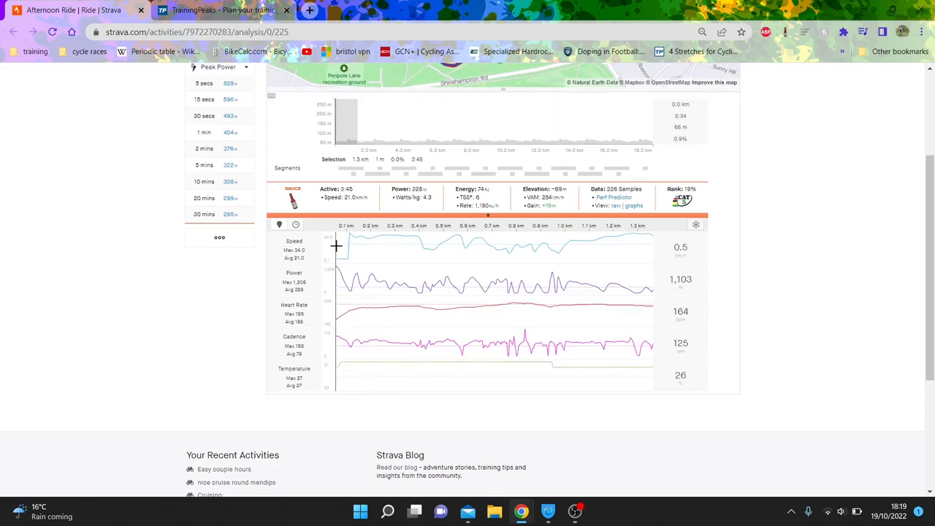
pyautogui.moveTo(344, 247)
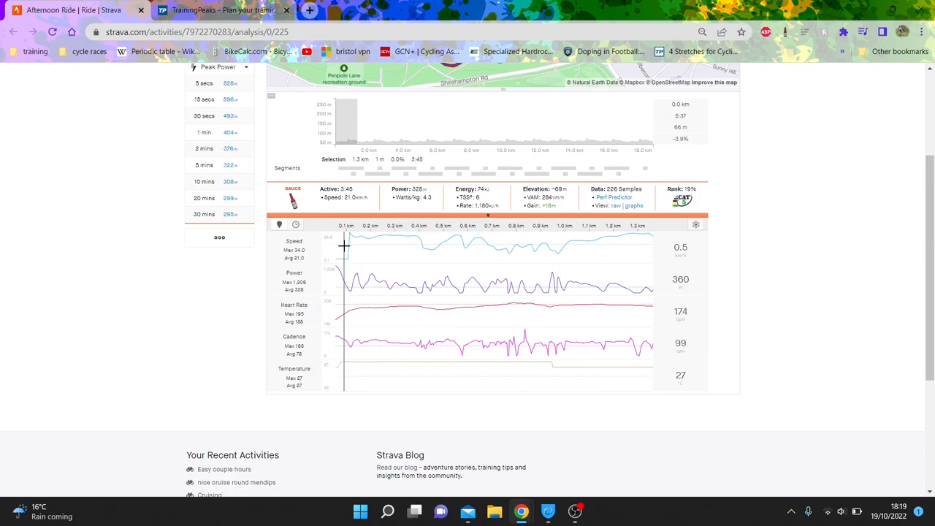
pyautogui.moveTo(339, 251)
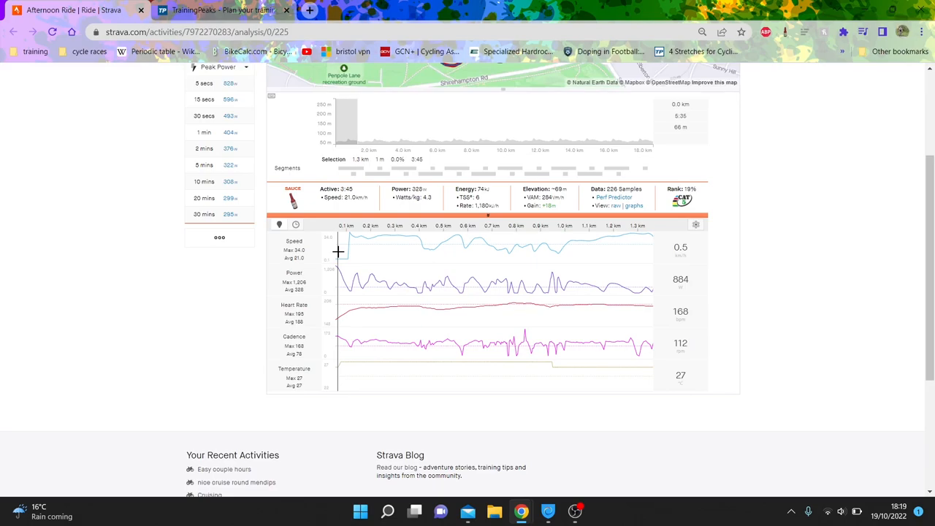
pyautogui.moveTo(336, 251)
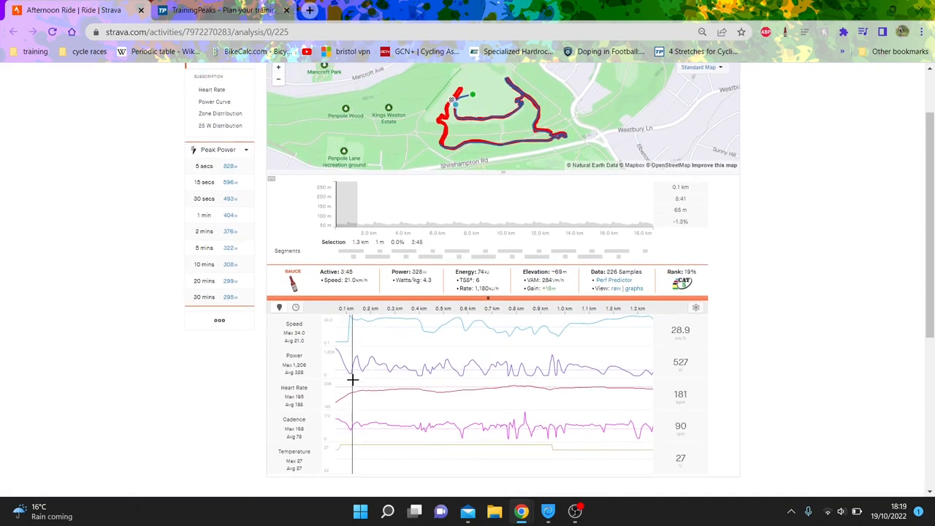
pyautogui.moveTo(336, 382)
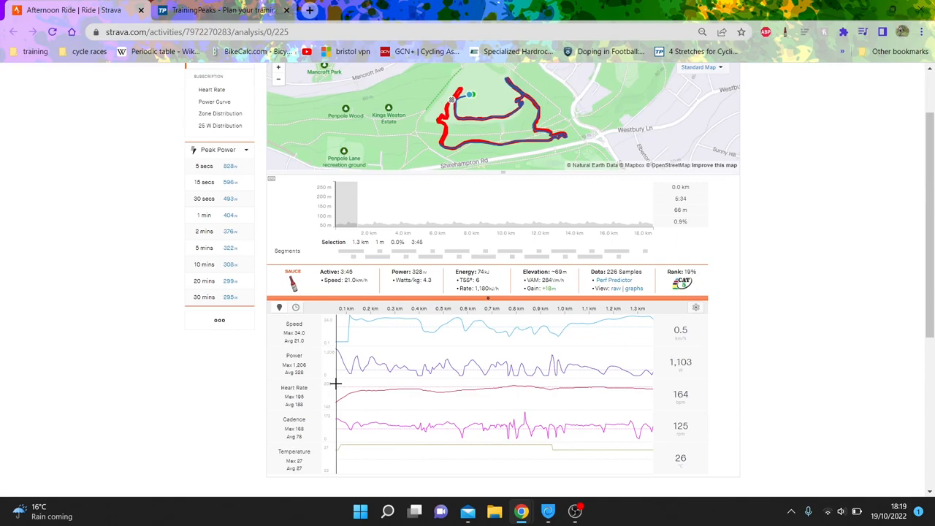
pyautogui.moveTo(342, 383)
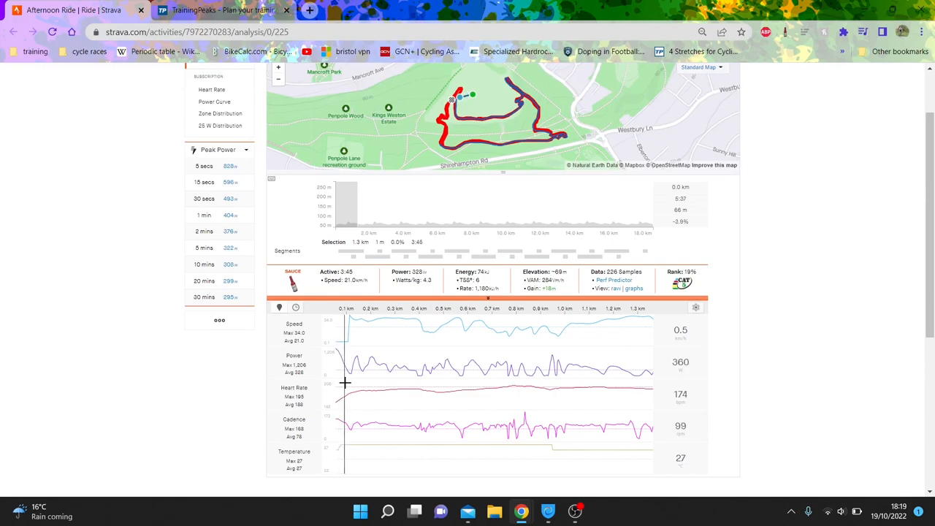
pyautogui.moveTo(348, 383)
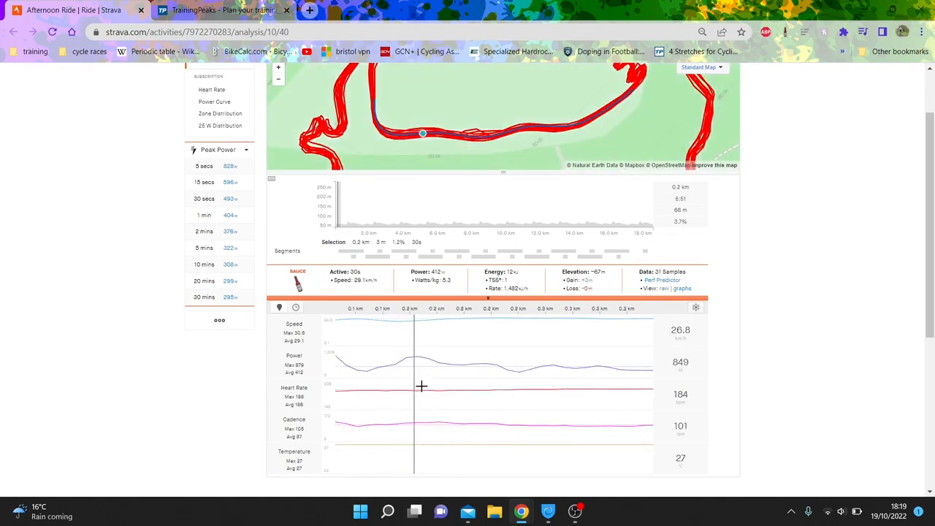
pyautogui.moveTo(420, 256)
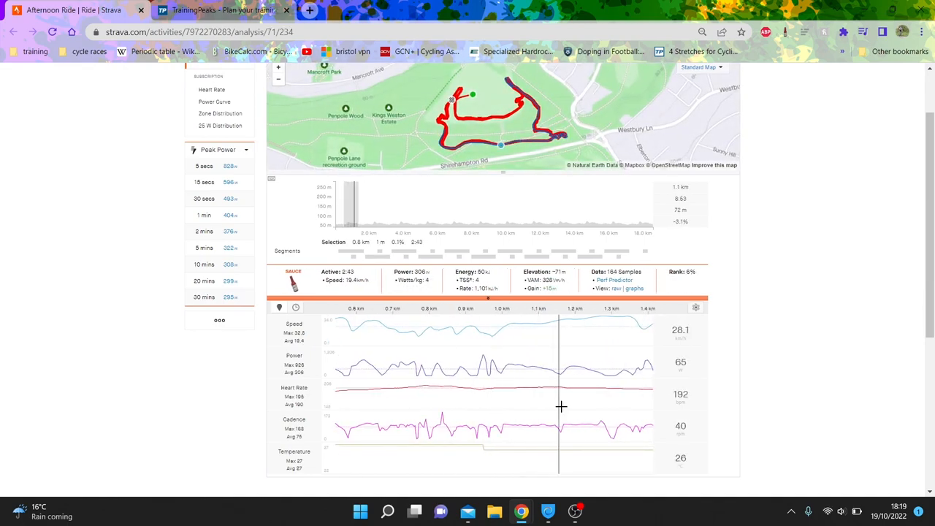
pyautogui.moveTo(631, 402)
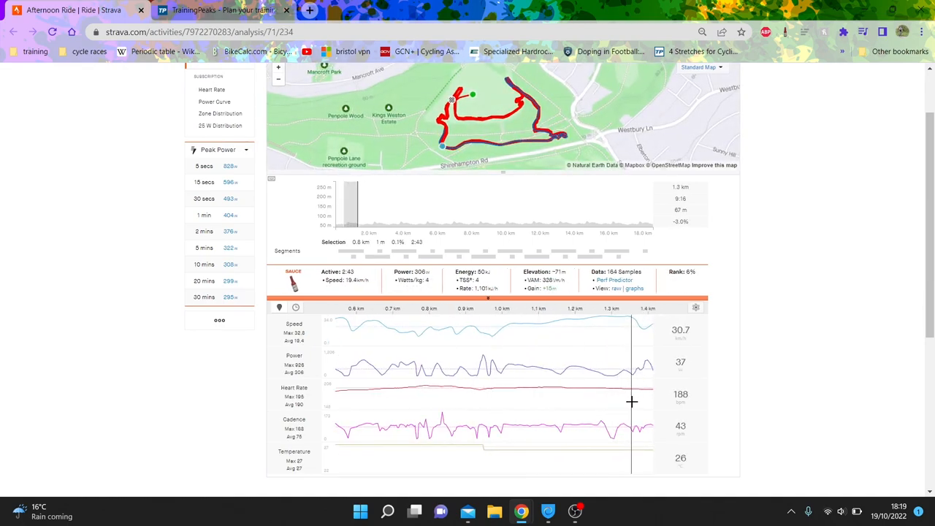
pyautogui.moveTo(482, 341)
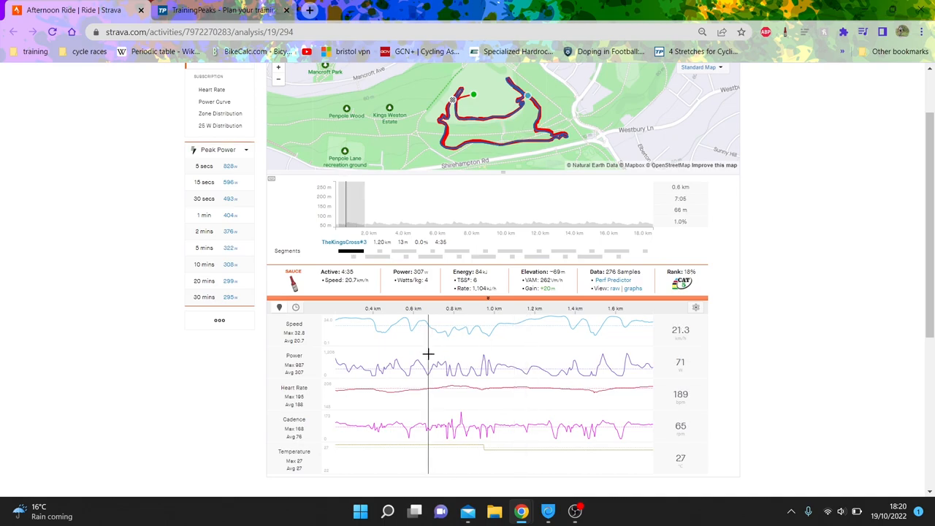
pyautogui.moveTo(511, 351)
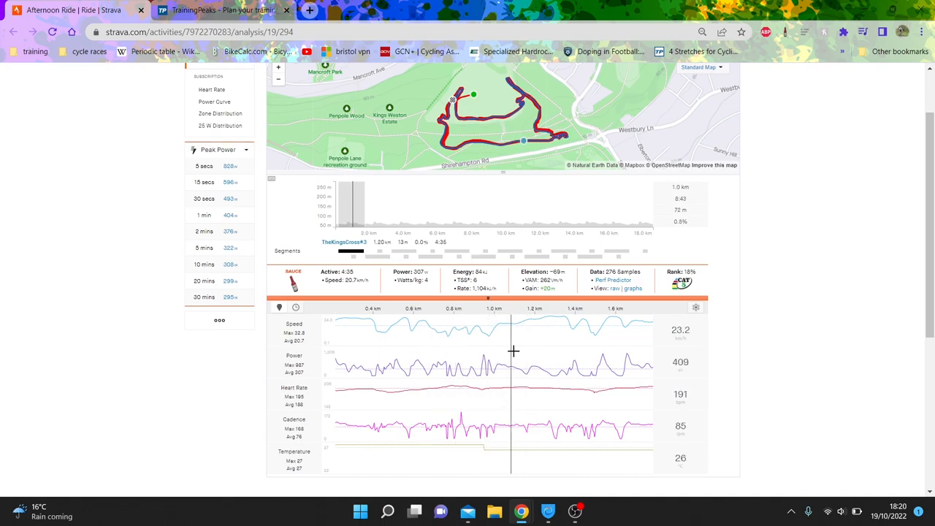
pyautogui.moveTo(544, 348)
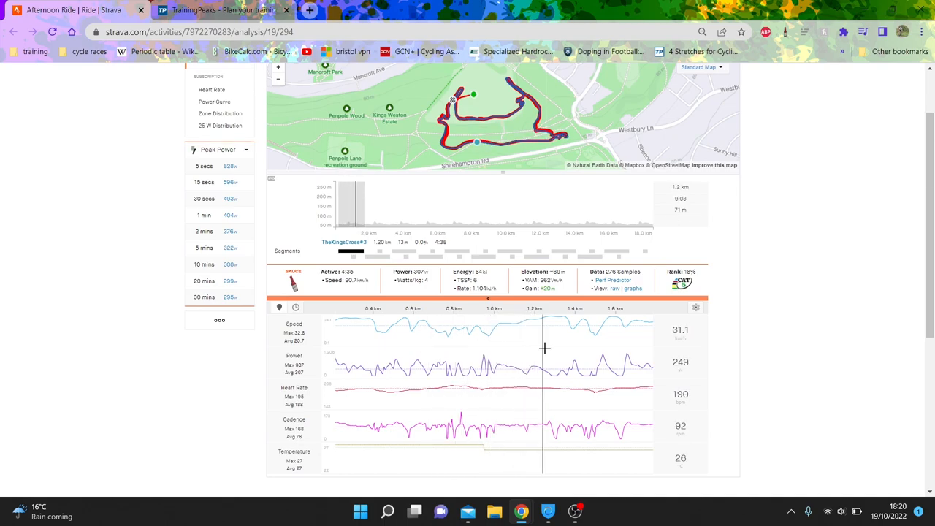
pyautogui.moveTo(585, 348)
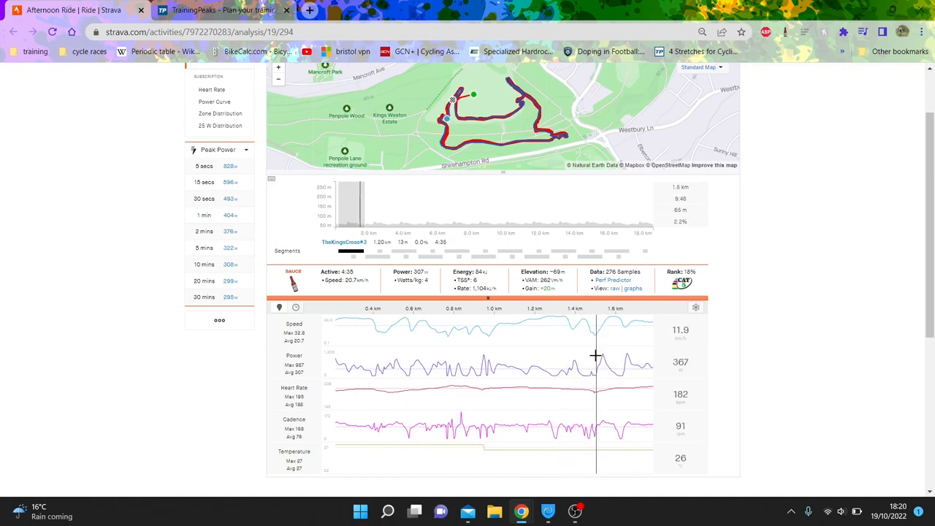
pyautogui.moveTo(602, 356)
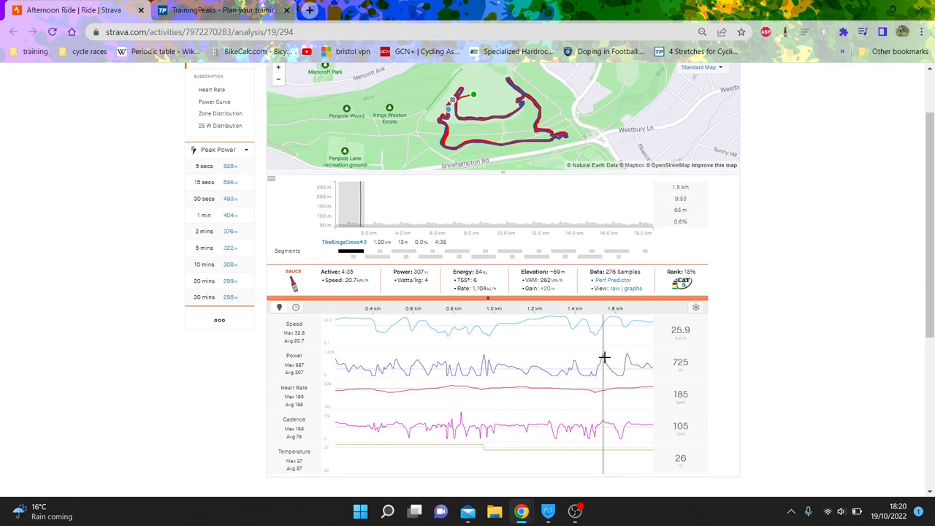
pyautogui.moveTo(599, 365)
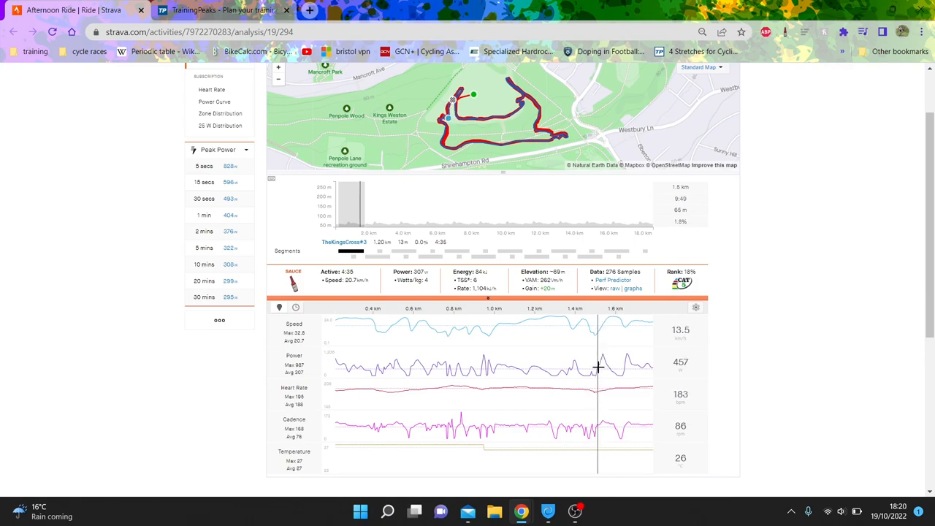
pyautogui.moveTo(620, 376)
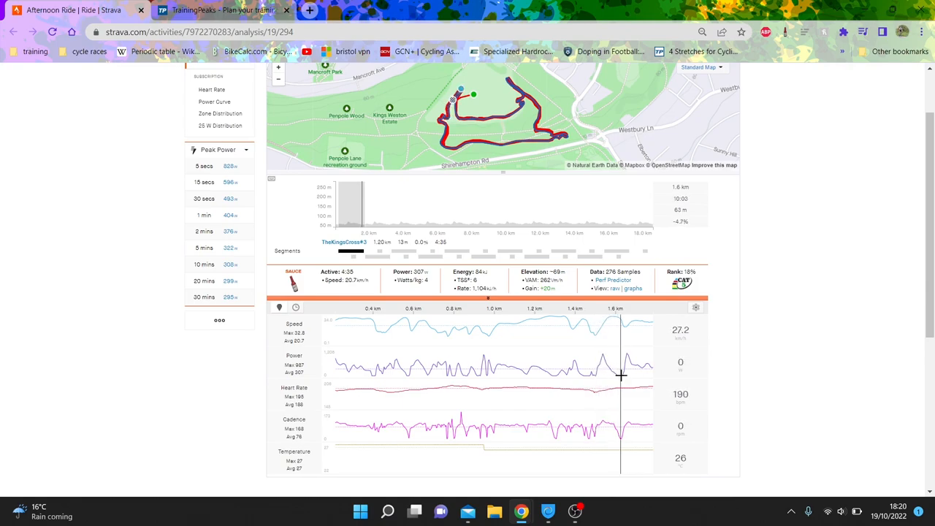
pyautogui.moveTo(655, 382)
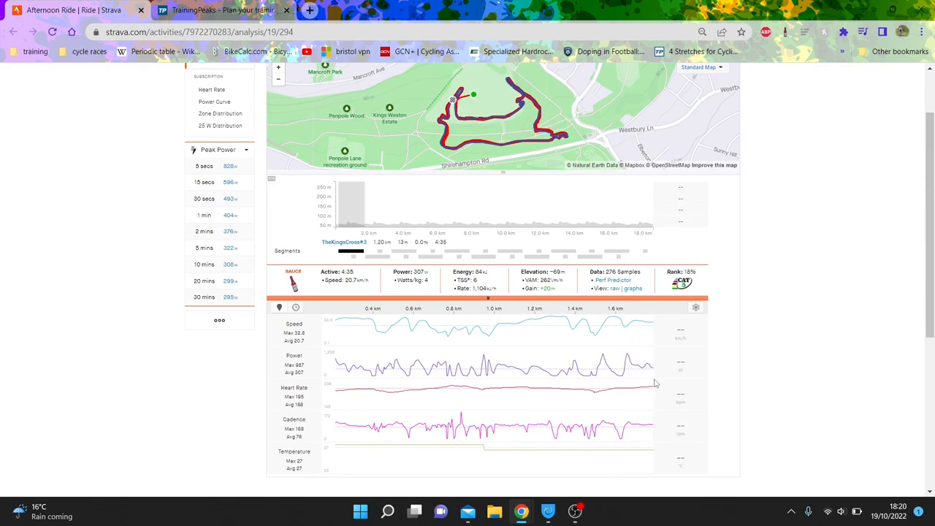
pyautogui.moveTo(368, 392)
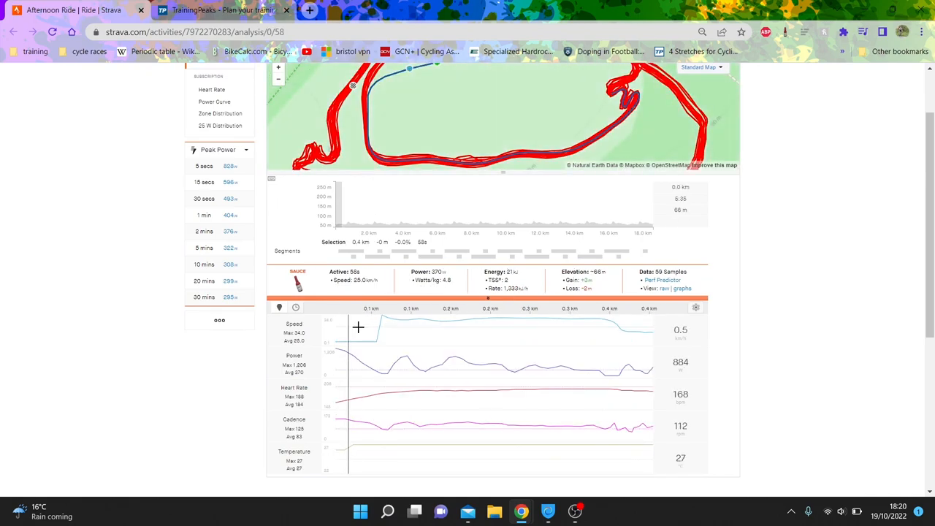
pyautogui.moveTo(497, 327)
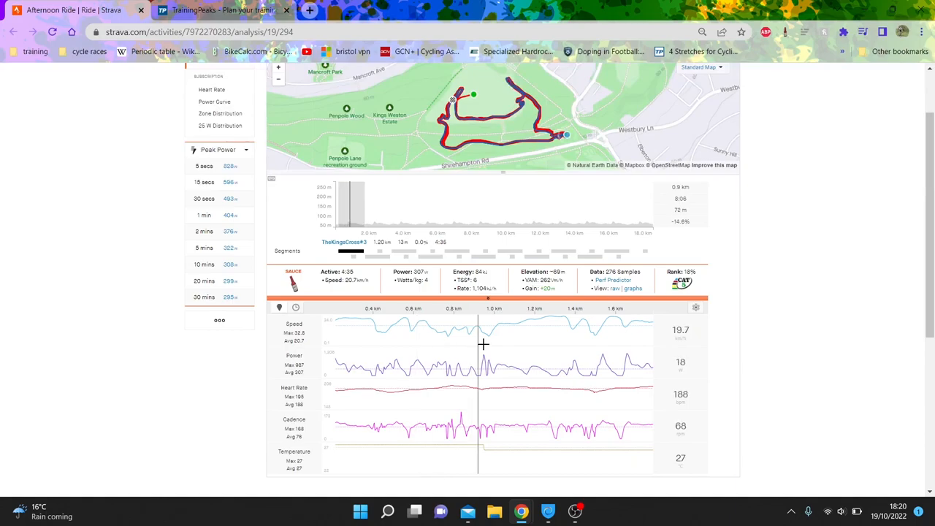
pyautogui.moveTo(470, 339)
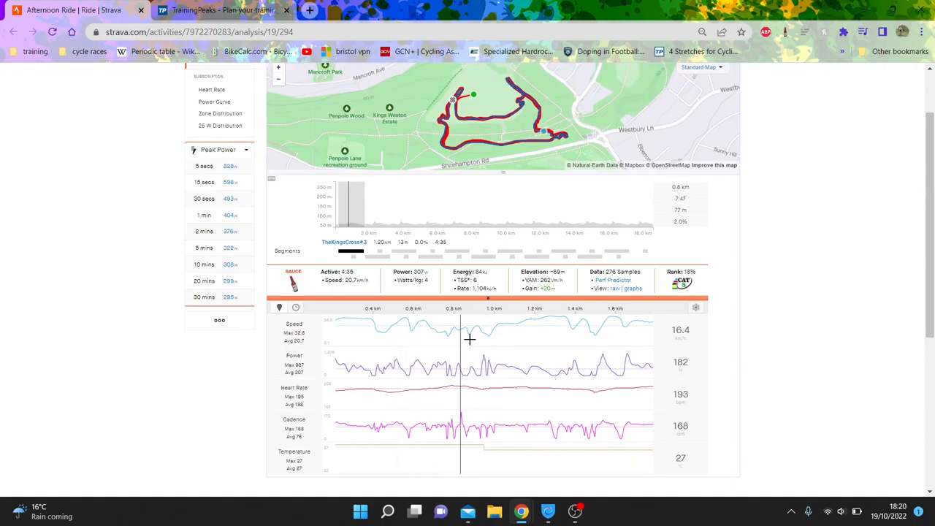
pyautogui.moveTo(534, 334)
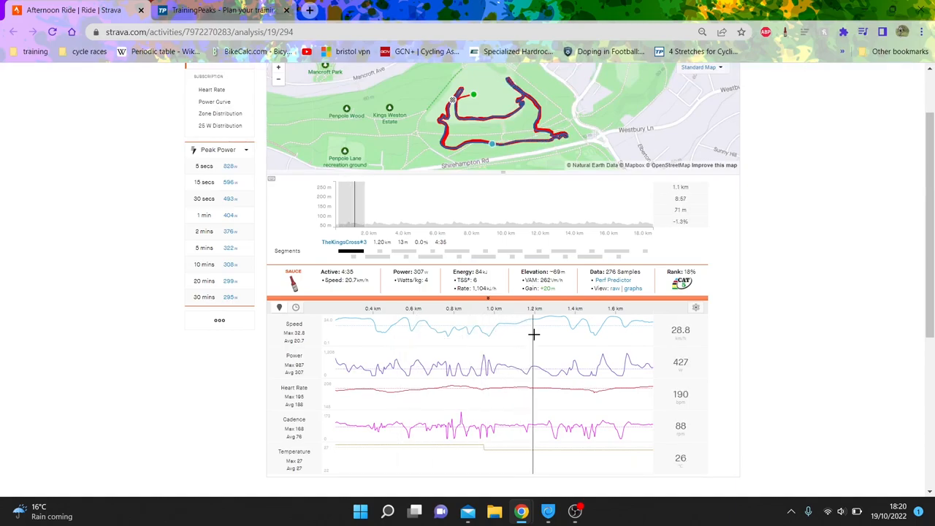
pyautogui.moveTo(573, 333)
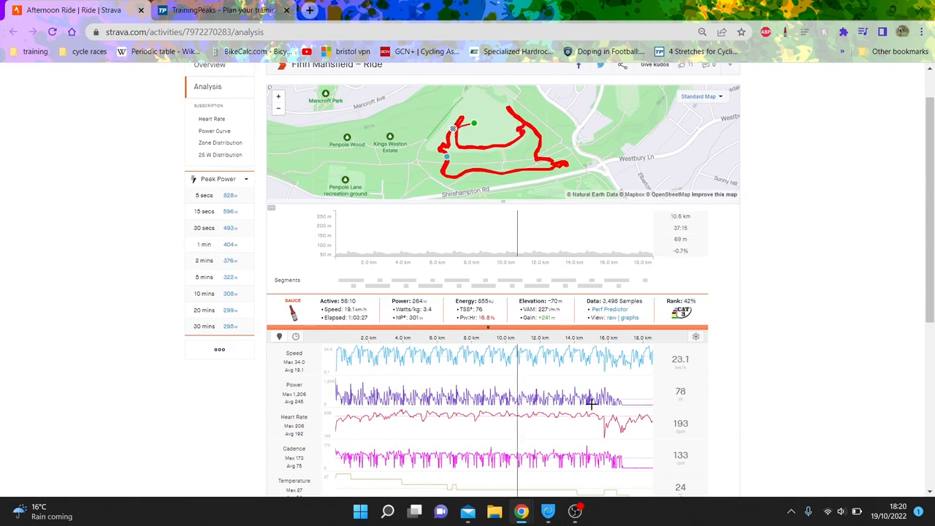
pyautogui.moveTo(598, 406)
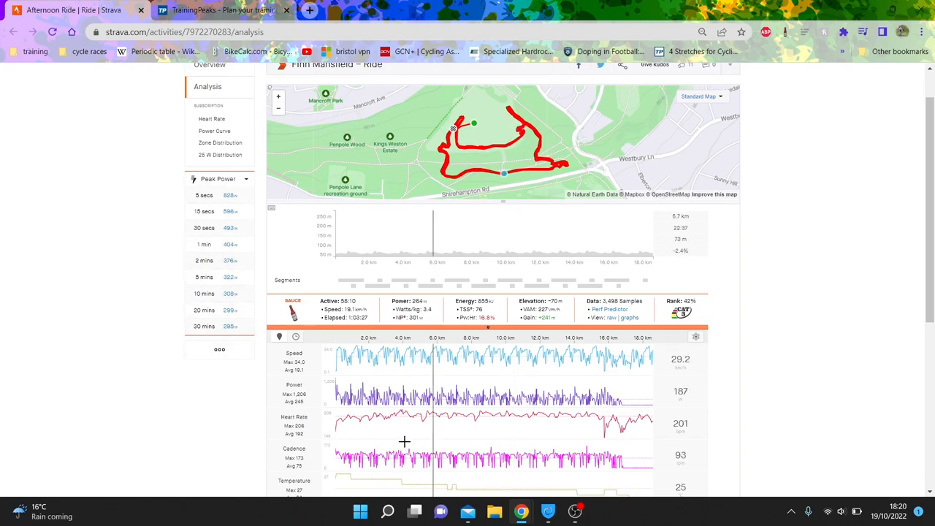
pyautogui.moveTo(407, 426)
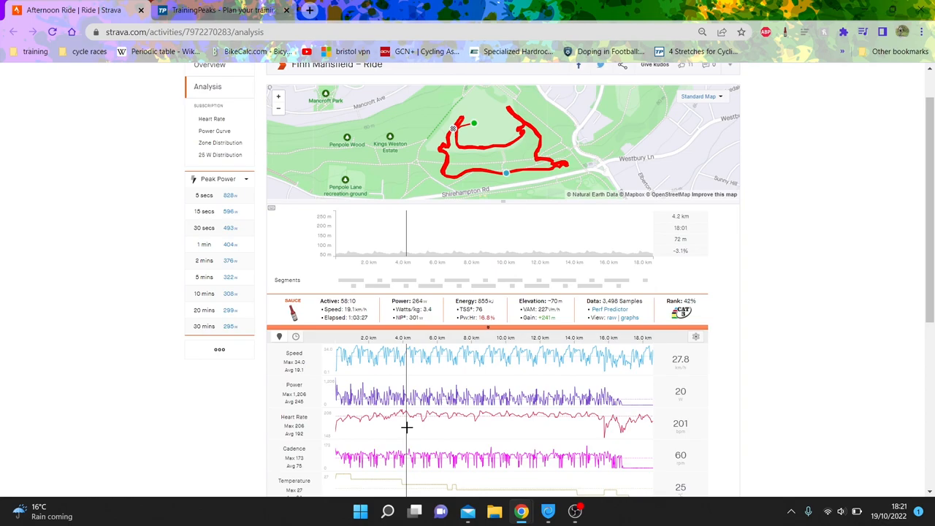
pyautogui.moveTo(406, 433)
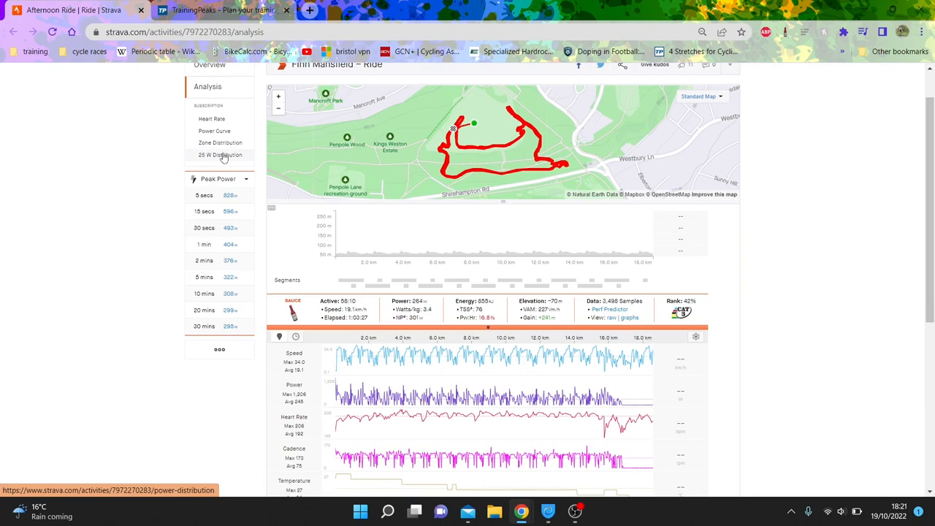
# Step: Show the ride's 25 W Distribution histogram of time per power band
pyautogui.click(220, 155)
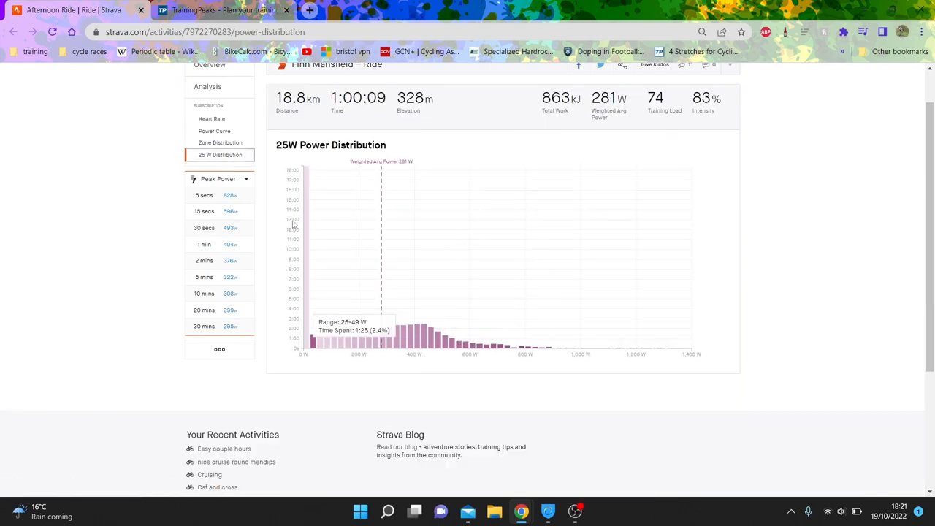
pyautogui.moveTo(305, 222)
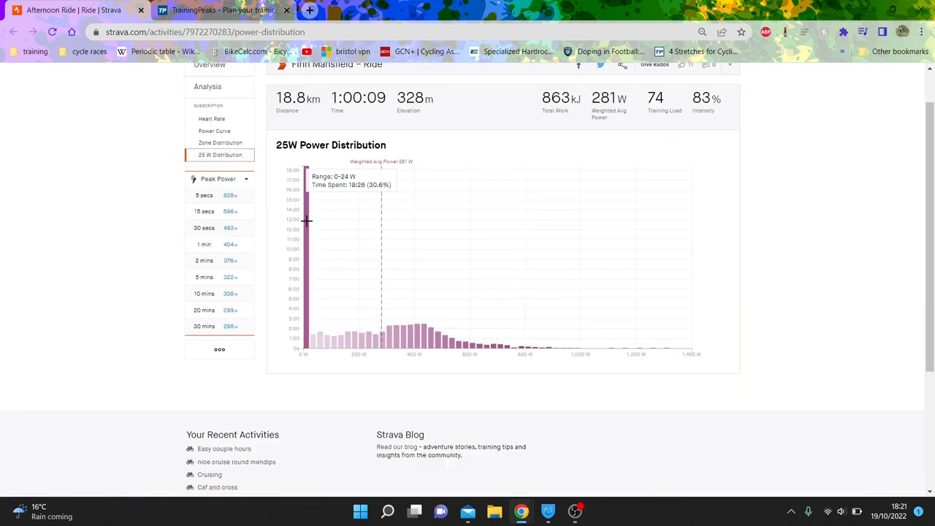
pyautogui.moveTo(665, 356)
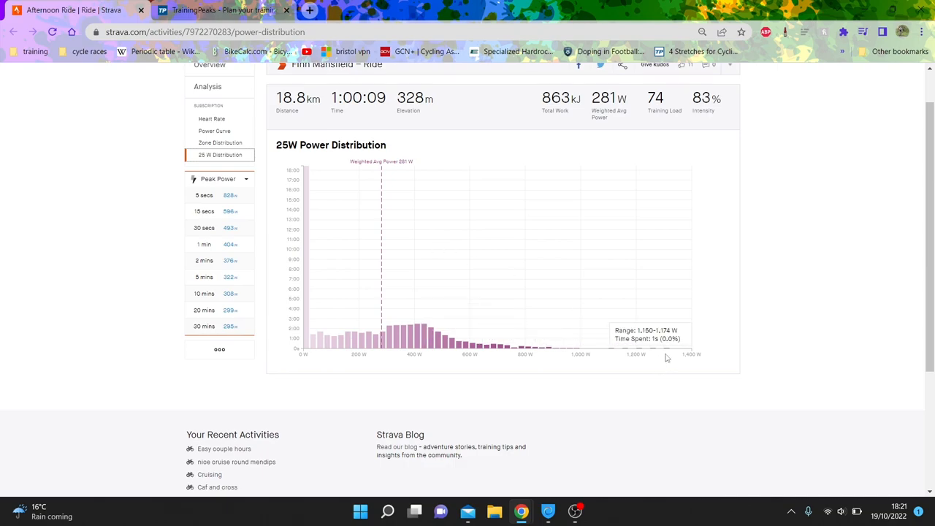
pyautogui.moveTo(523, 346)
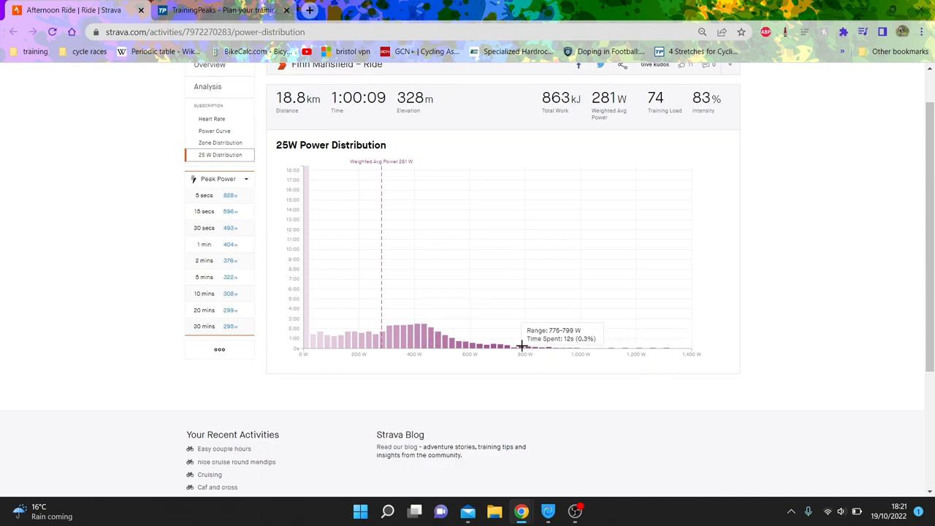
pyautogui.moveTo(526, 347)
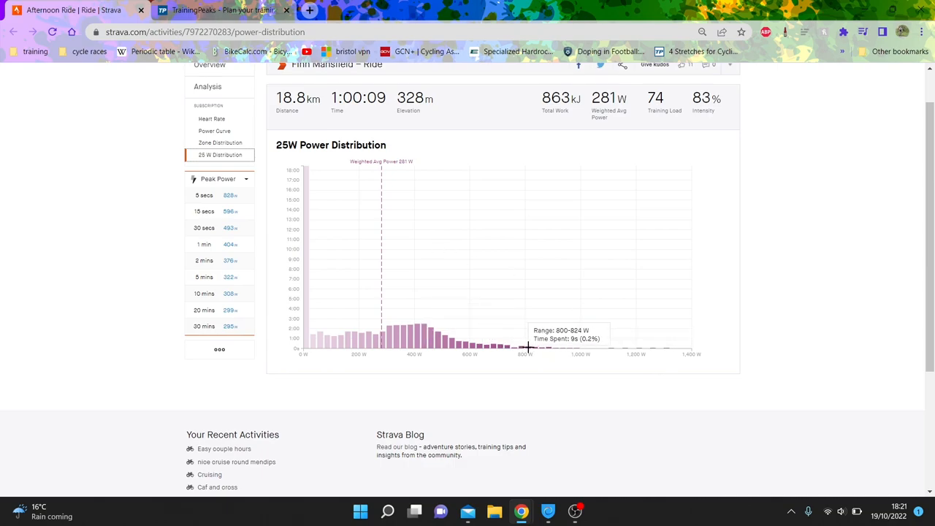
pyautogui.moveTo(416, 333)
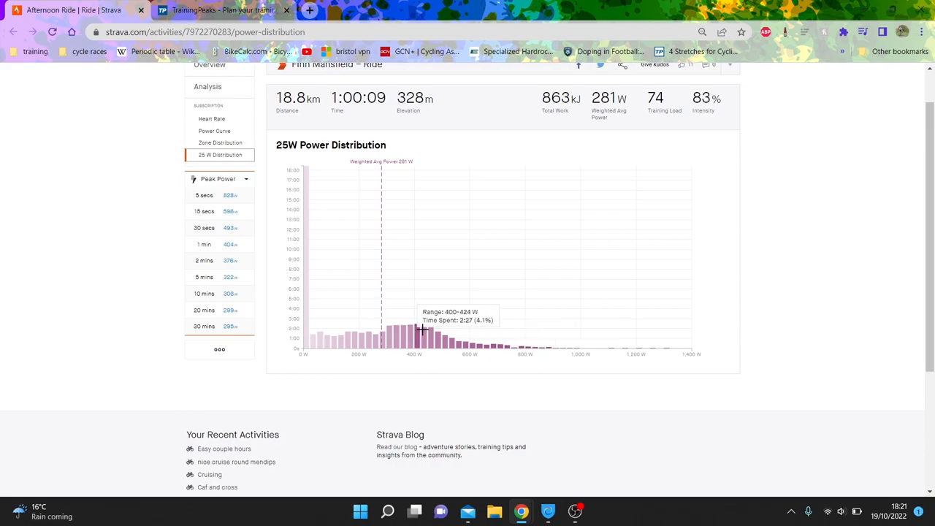
pyautogui.moveTo(387, 337)
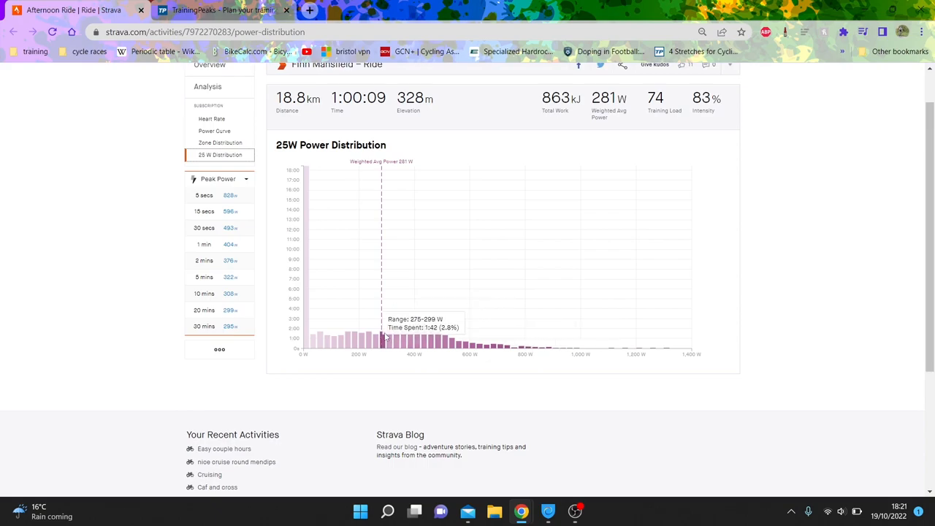
pyautogui.moveTo(423, 333)
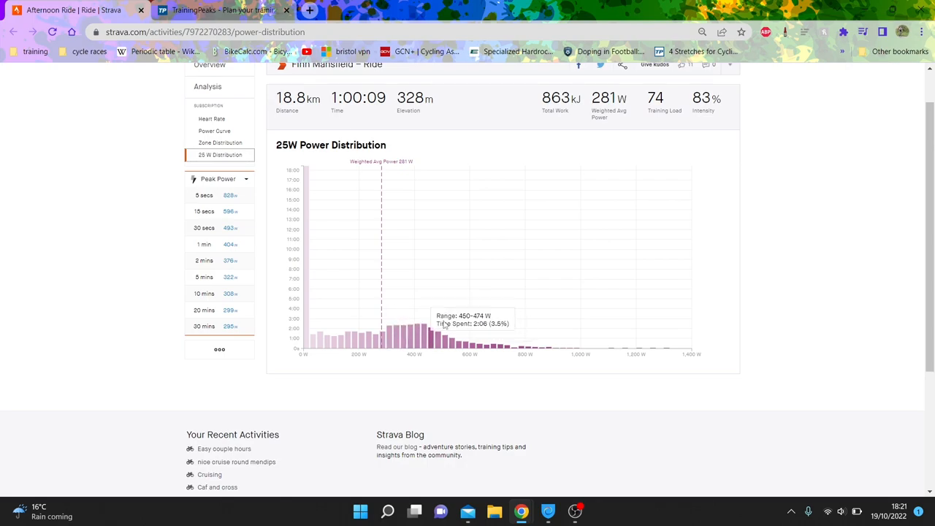
pyautogui.moveTo(404, 338)
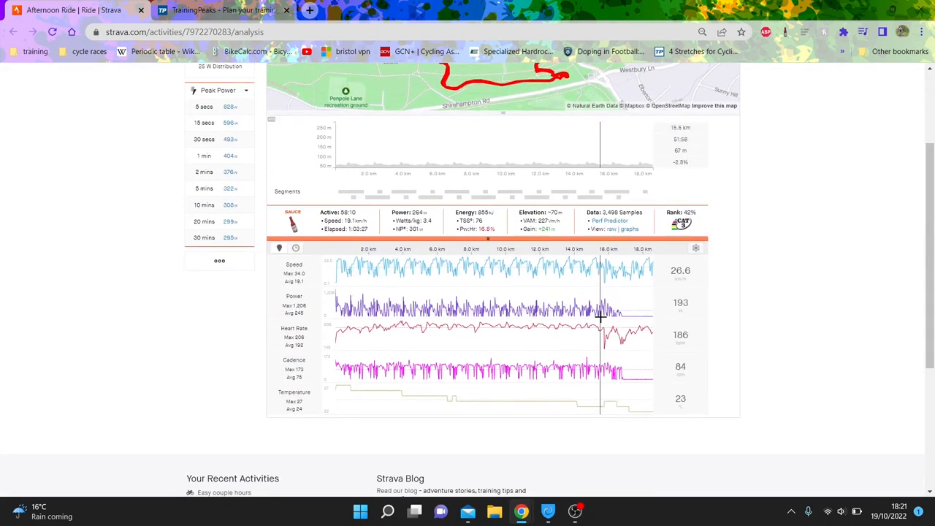
pyautogui.moveTo(336, 279)
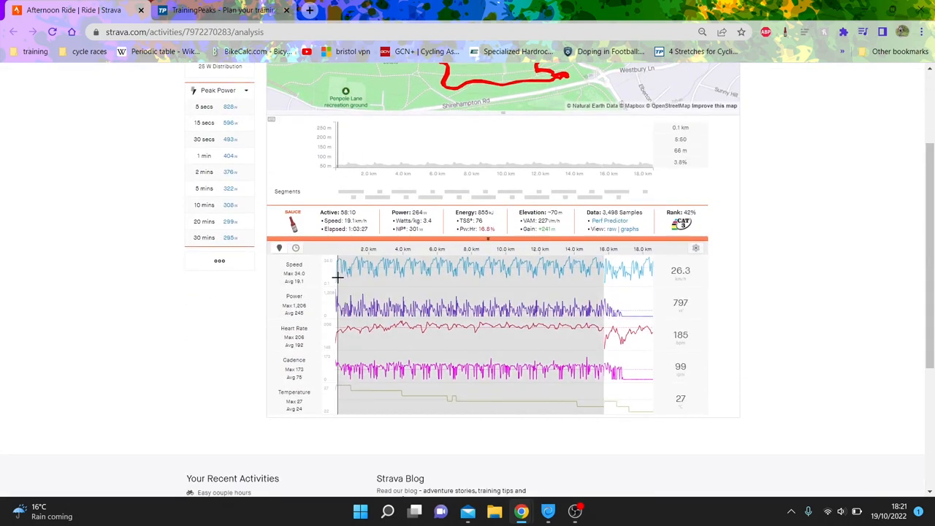
# Step: Select a range on the charts that excludes the final part of the ride
pyautogui.moveTo(336, 329); pyautogui.dragTo(620, 329)
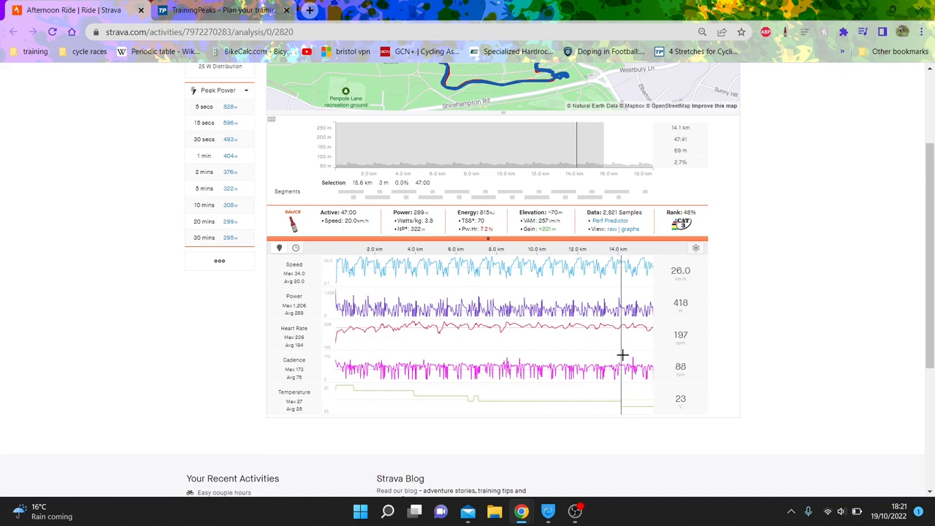
pyautogui.moveTo(421, 350)
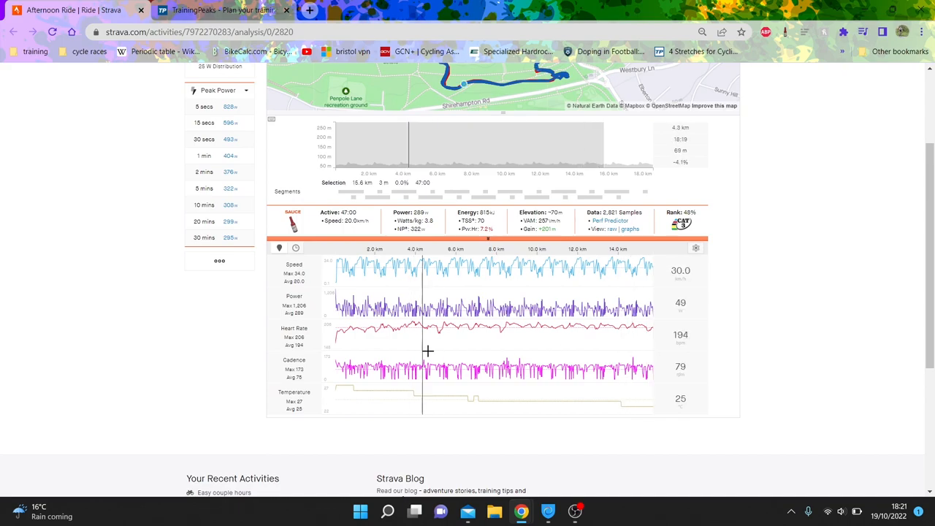
pyautogui.moveTo(477, 350)
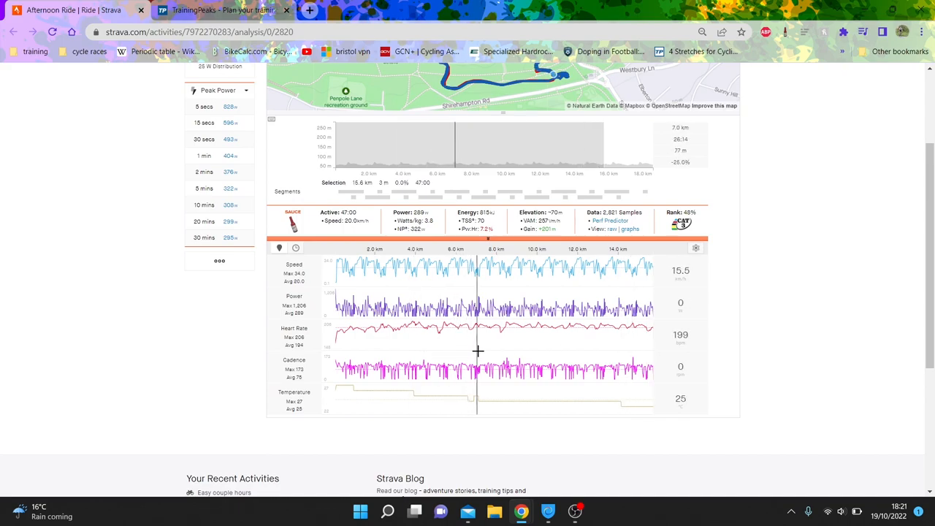
pyautogui.moveTo(590, 347)
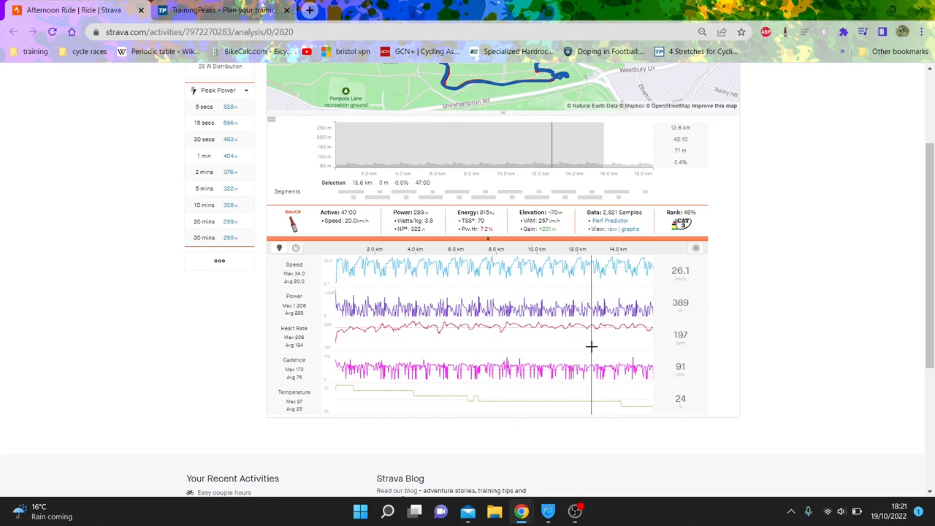
pyautogui.moveTo(503, 352)
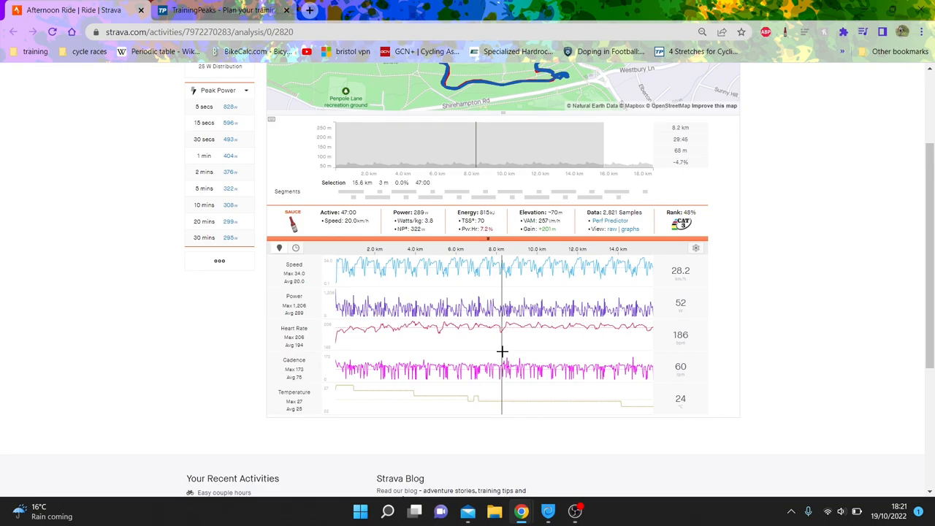
pyautogui.moveTo(439, 351)
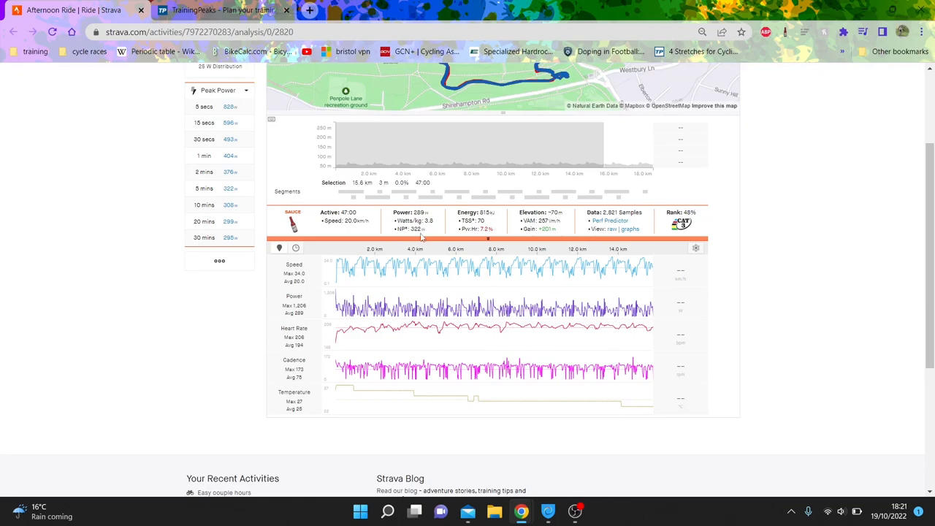
pyautogui.moveTo(426, 235)
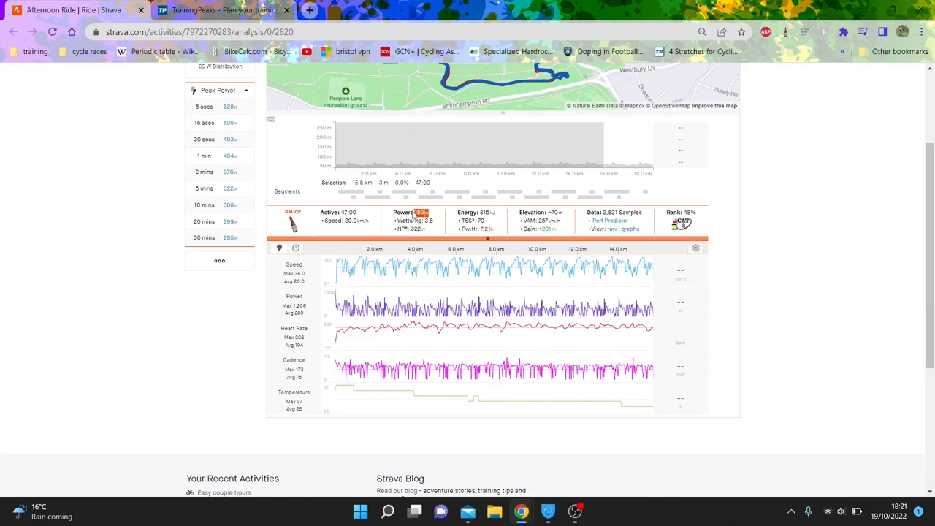
pyautogui.moveTo(475, 295)
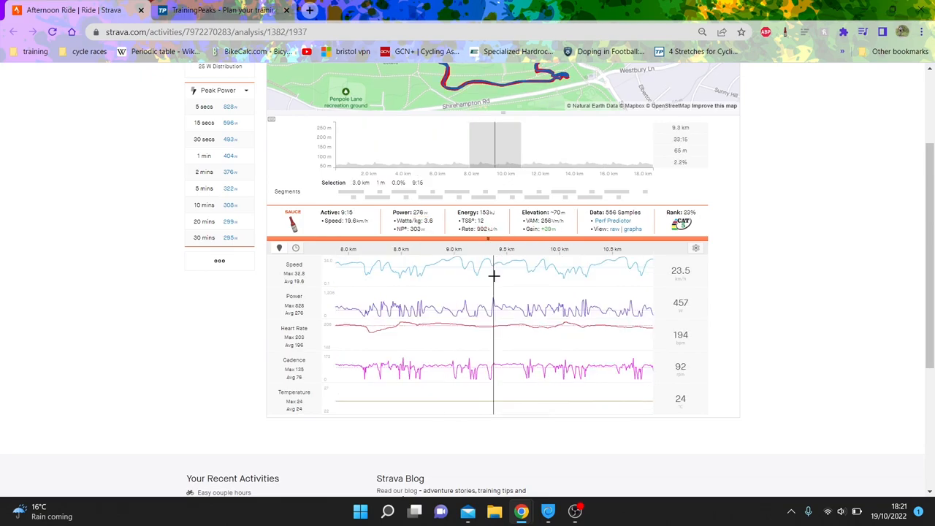
pyautogui.moveTo(547, 321)
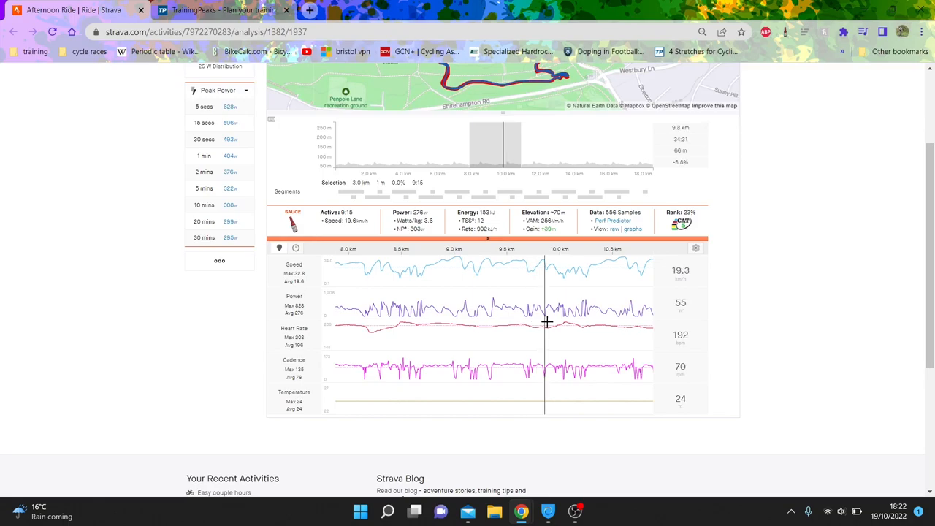
pyautogui.moveTo(412, 333)
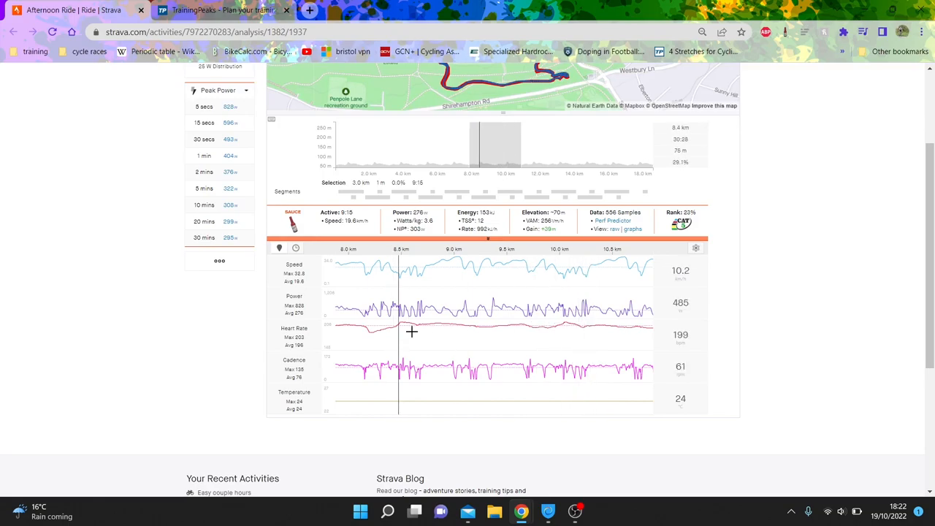
pyautogui.moveTo(454, 327)
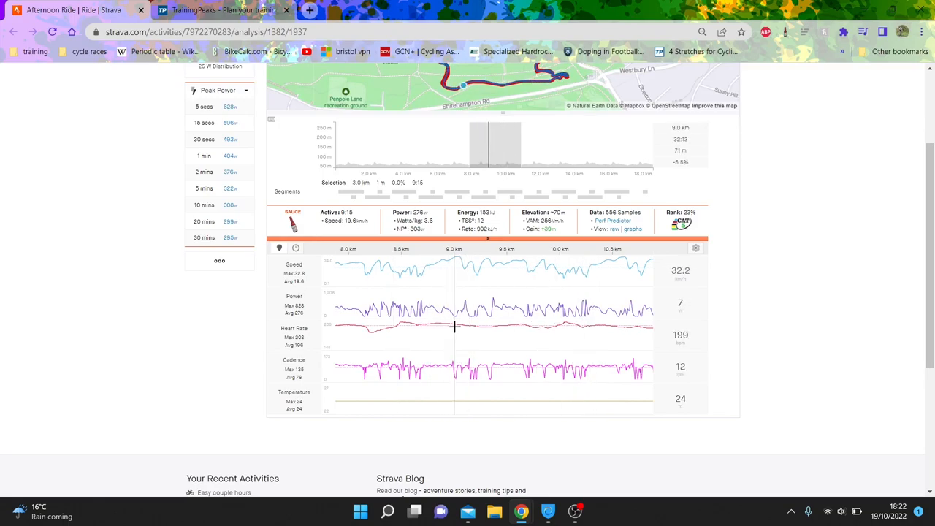
pyautogui.moveTo(444, 334)
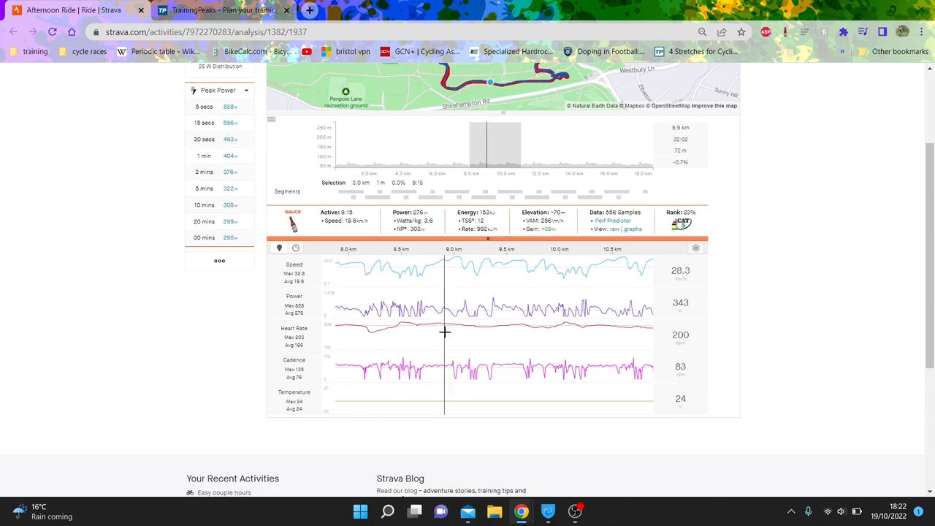
pyautogui.moveTo(467, 330)
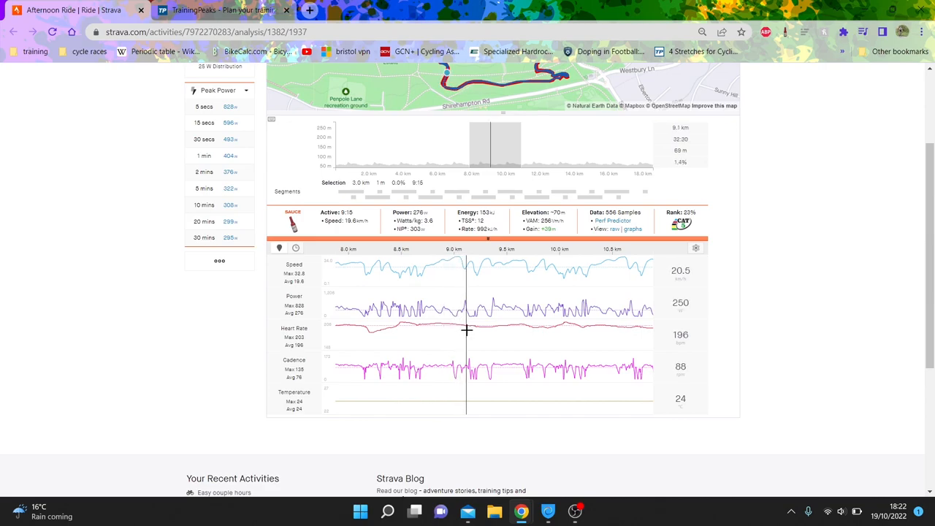
pyautogui.moveTo(500, 331)
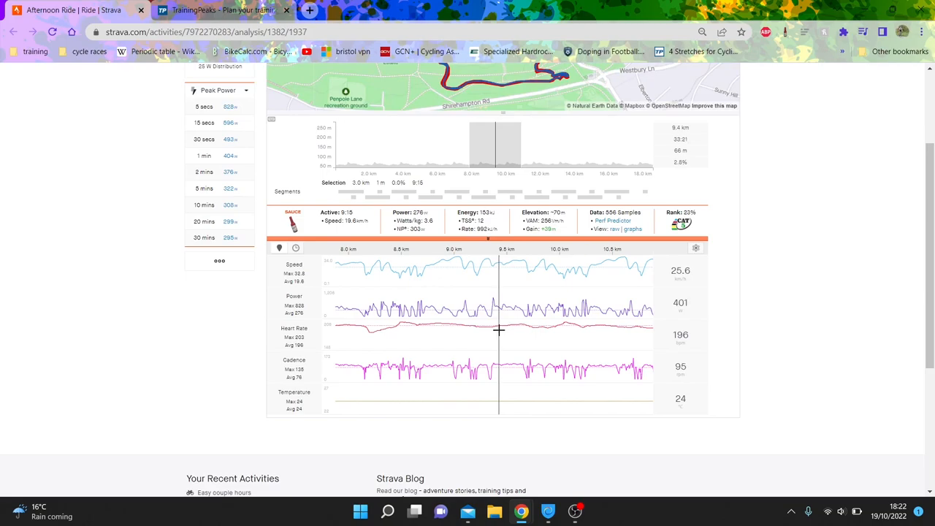
pyautogui.moveTo(523, 339)
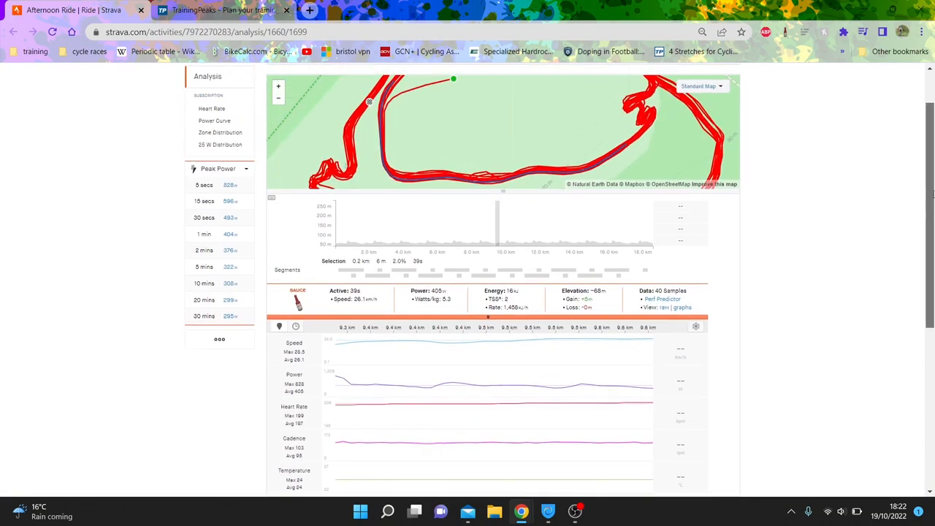
# Step: Leave the Strava analysis and switch over to the TrainingPeaks athletes overview
pyautogui.scroll(3)
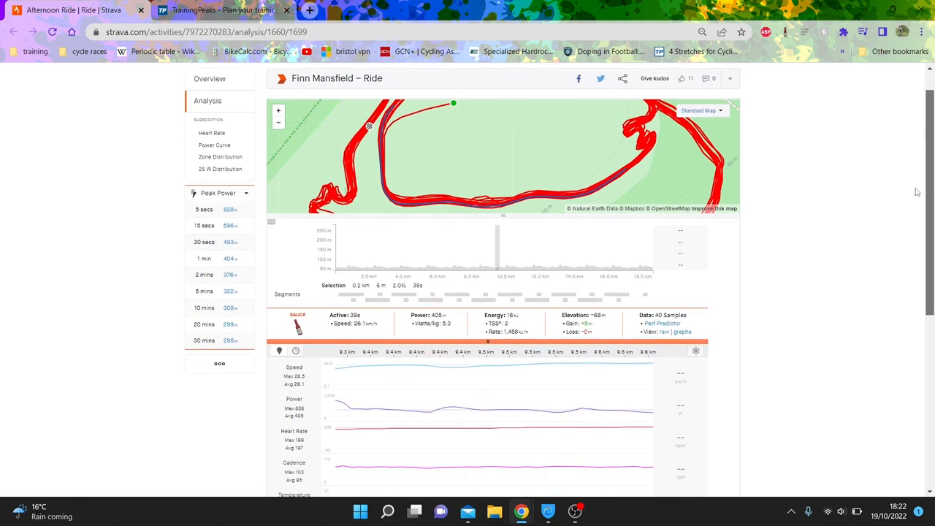
pyautogui.scroll(-3)
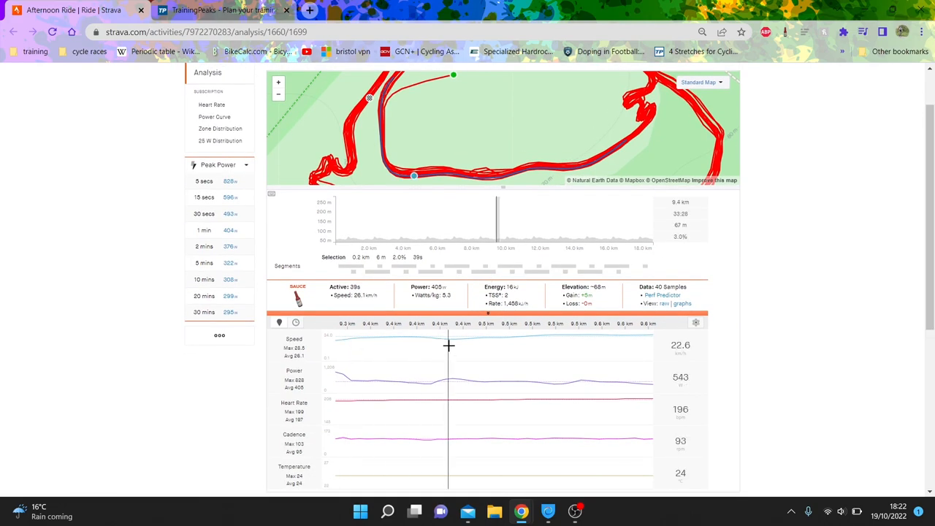
pyautogui.moveTo(637, 152)
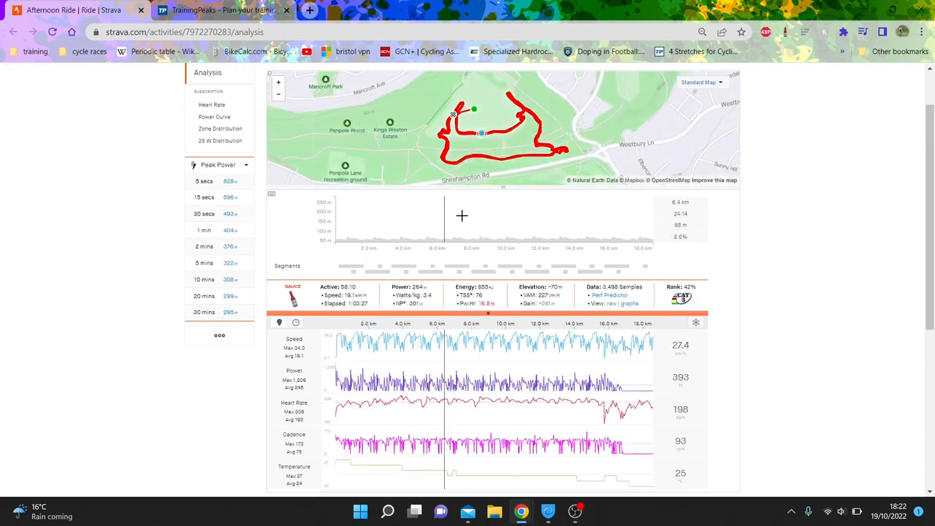
pyautogui.moveTo(479, 214)
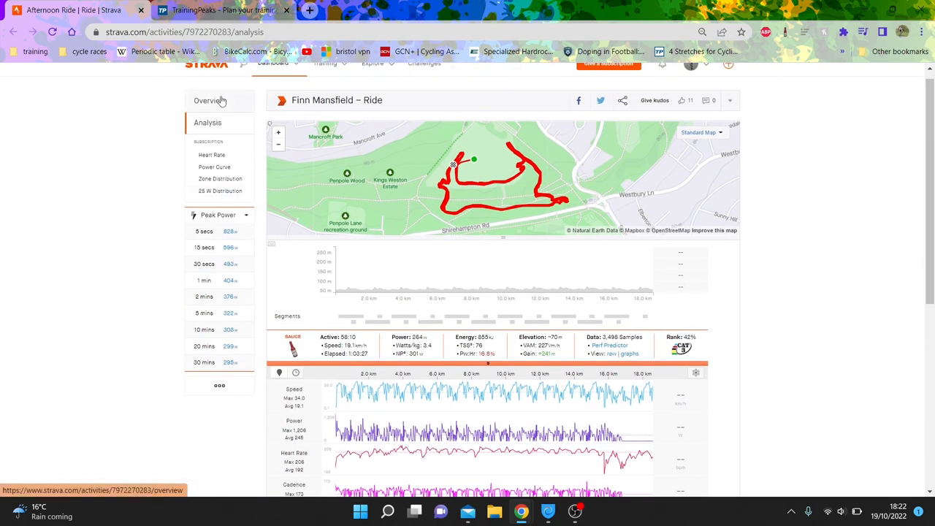
pyautogui.click(222, 9)
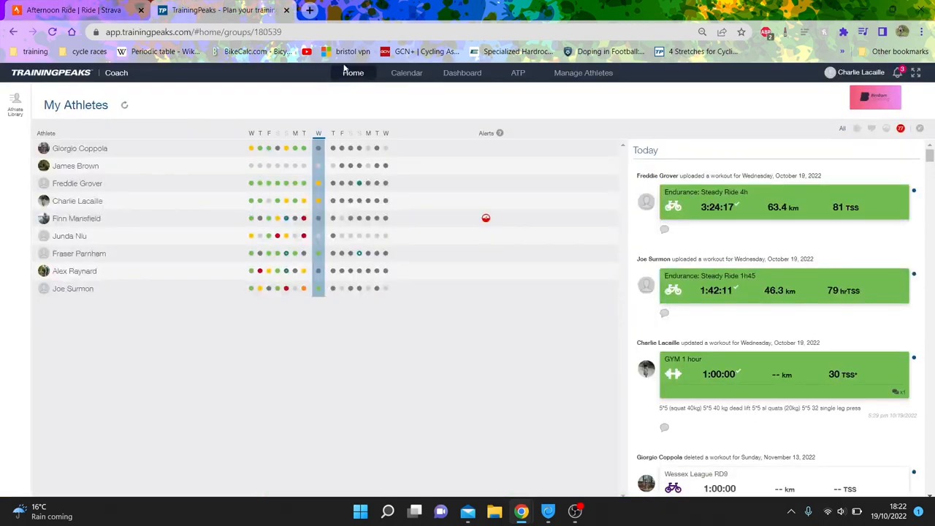
# Step: Show one coached athlete's own training calendar from the My Athletes list
pyautogui.click(406, 73)
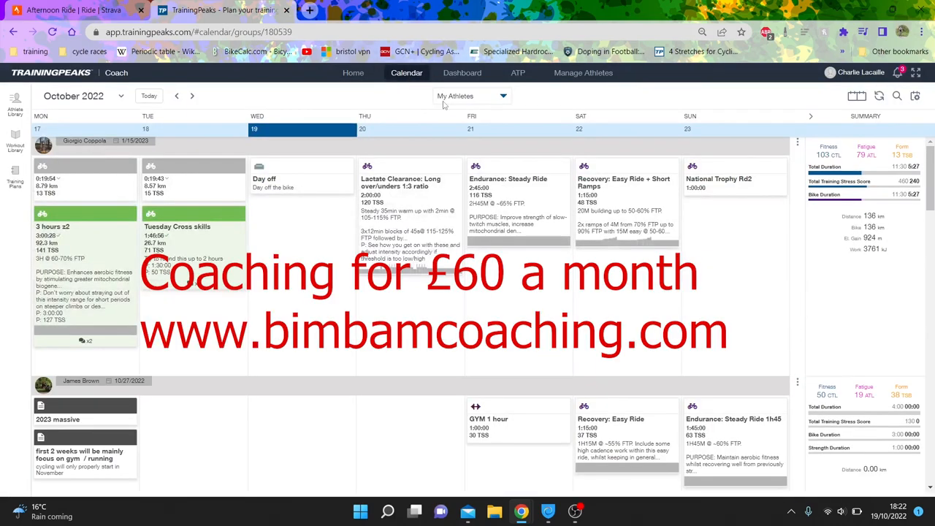
pyautogui.click(473, 97)
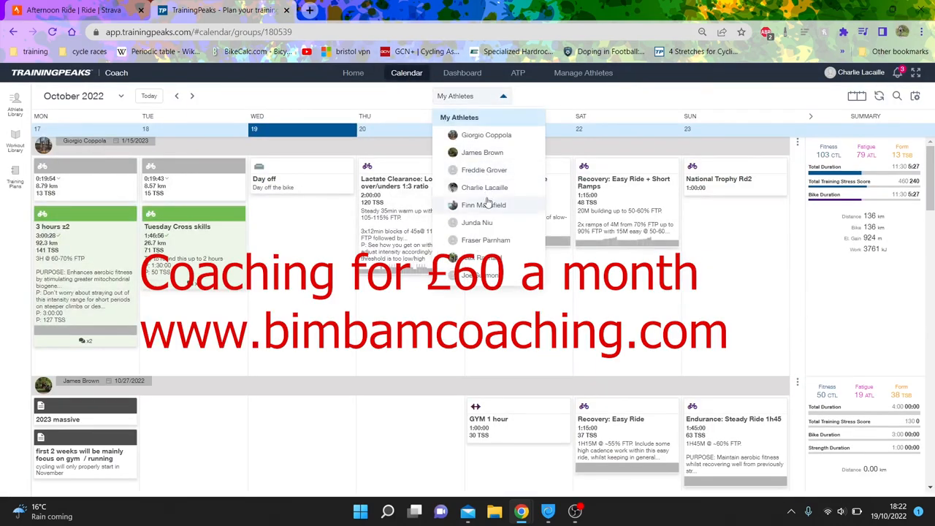
pyautogui.click(482, 204)
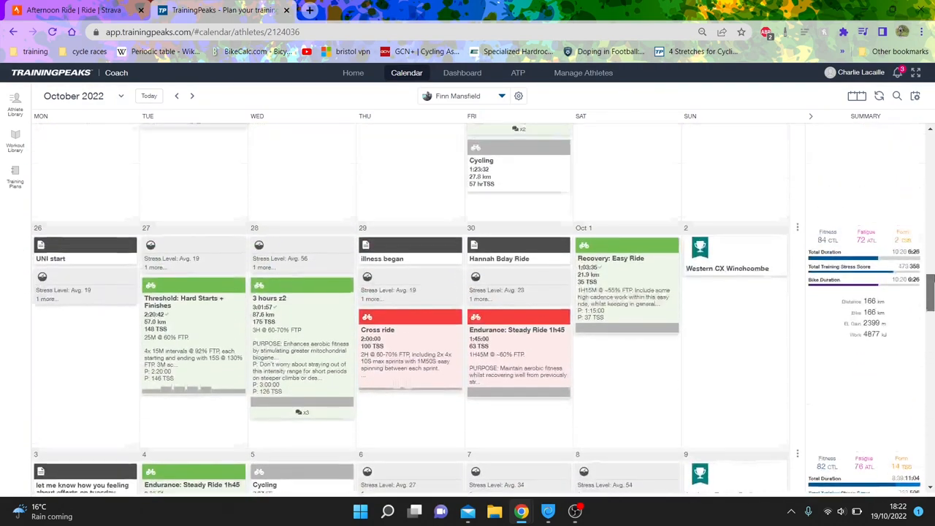
# Step: Move the calendar back through earlier months to the August 2022 workouts
pyautogui.click(177, 96)
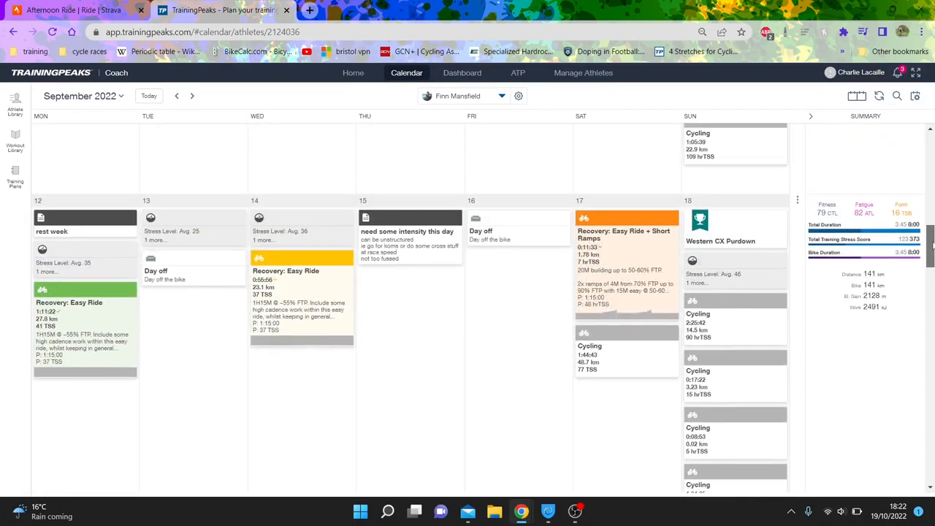
pyautogui.click(177, 96)
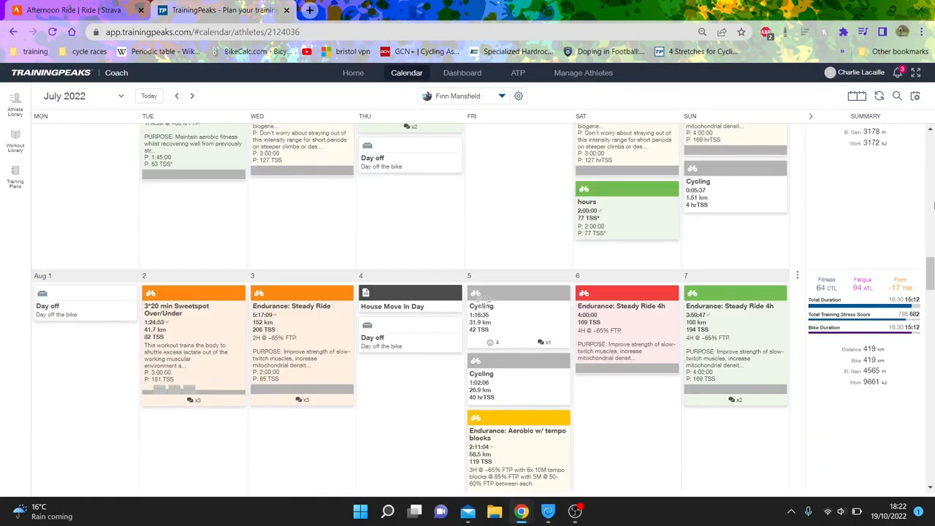
pyautogui.scroll(3)
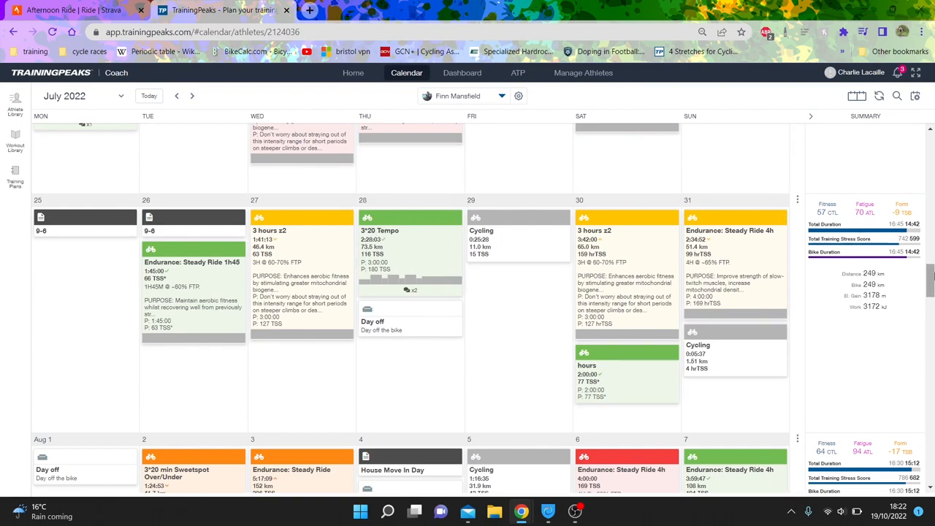
pyautogui.scroll(-3)
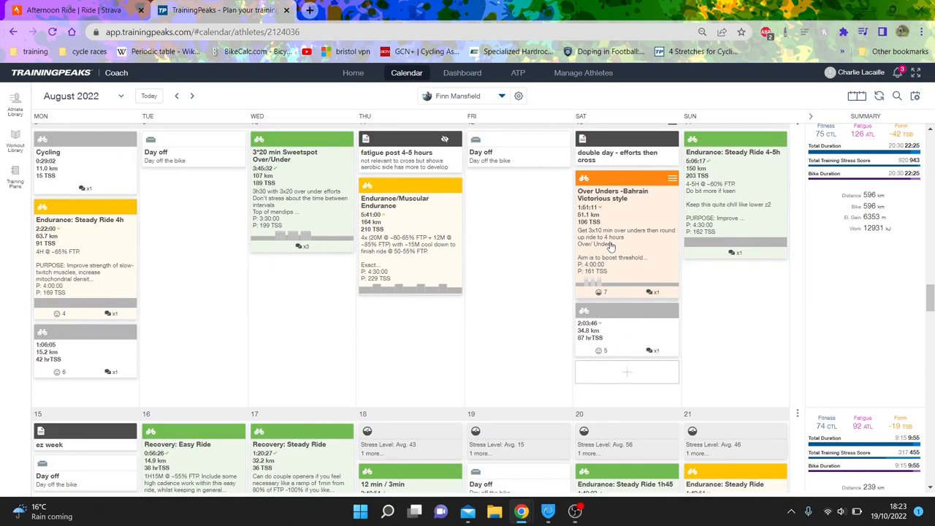
# Step: Bring up the '1.5 hour tempo' workout with its route map, power graph and lap summary
pyautogui.click(610, 245)
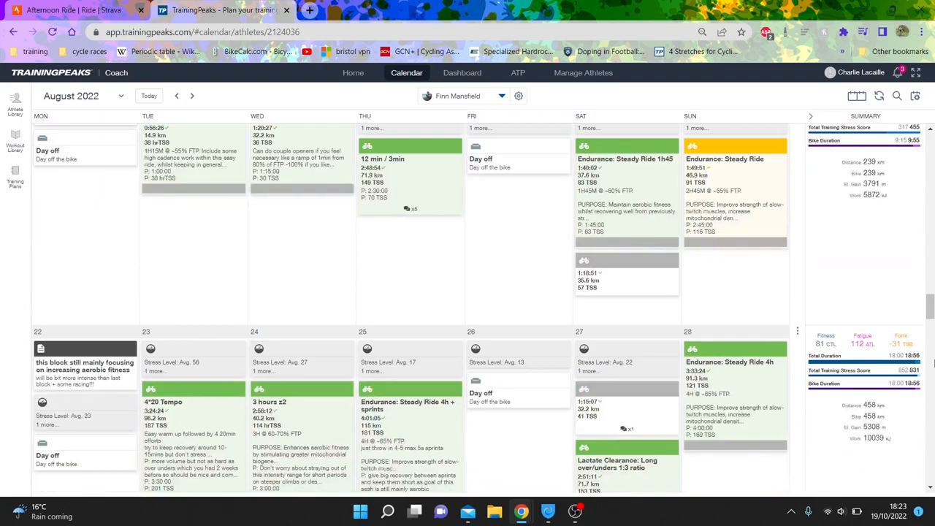
pyautogui.scroll(-3)
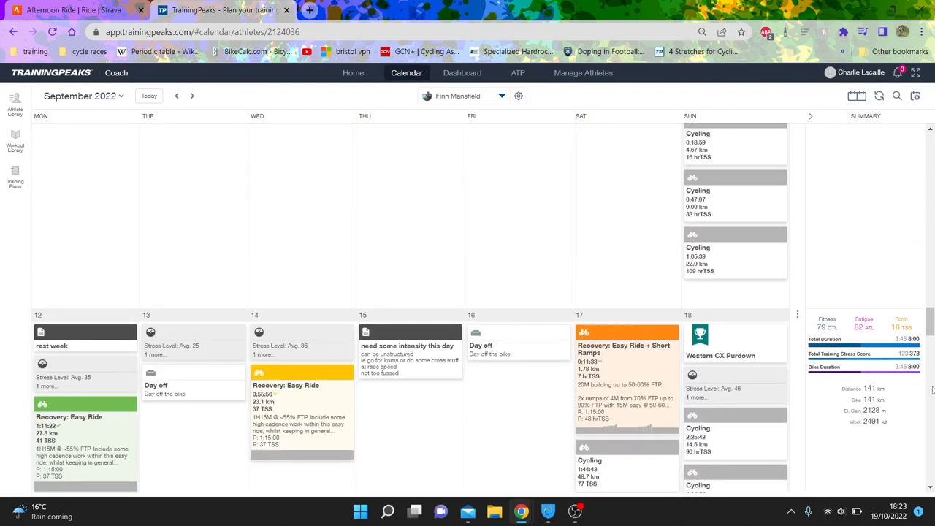
pyautogui.scroll(3)
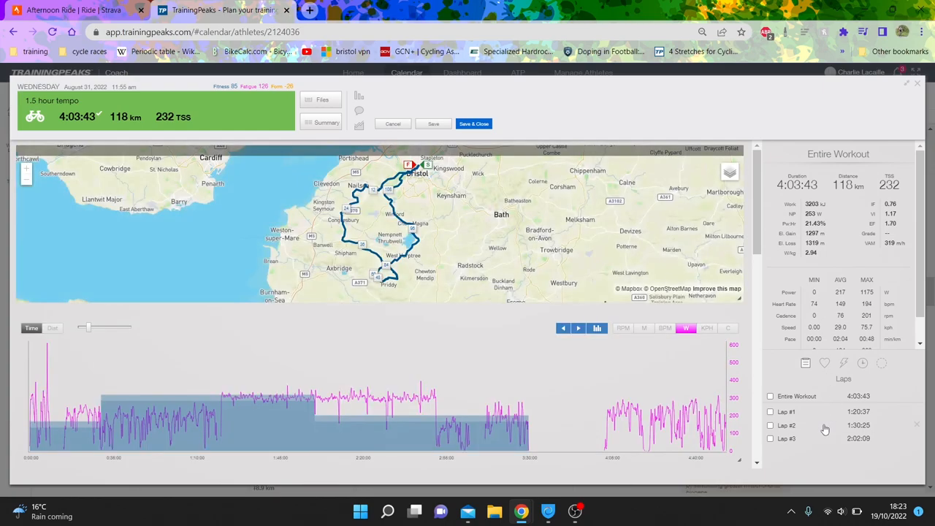
pyautogui.click(786, 425)
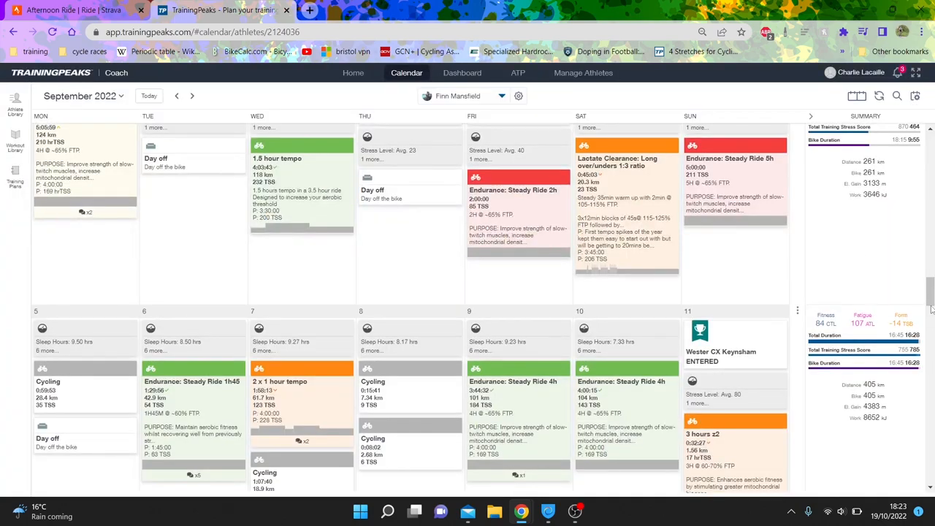
pyautogui.scroll(-3)
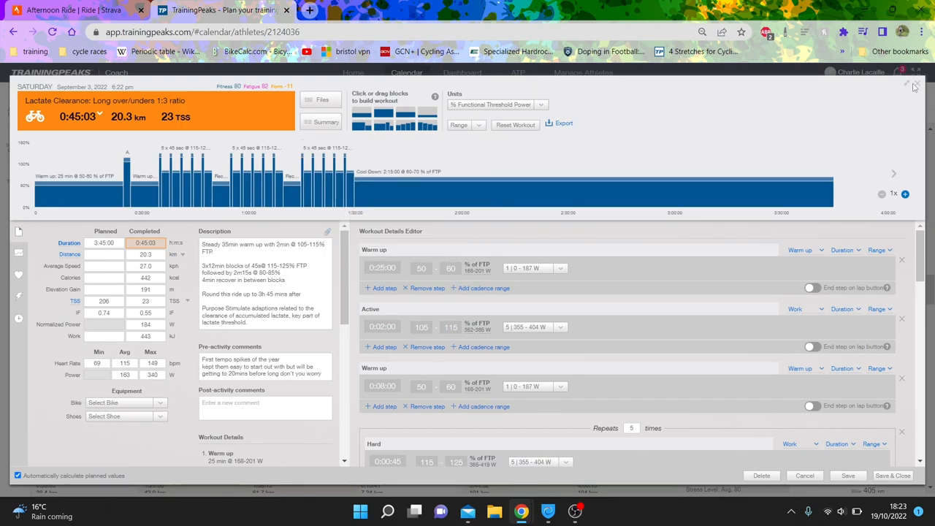
pyautogui.click(917, 82)
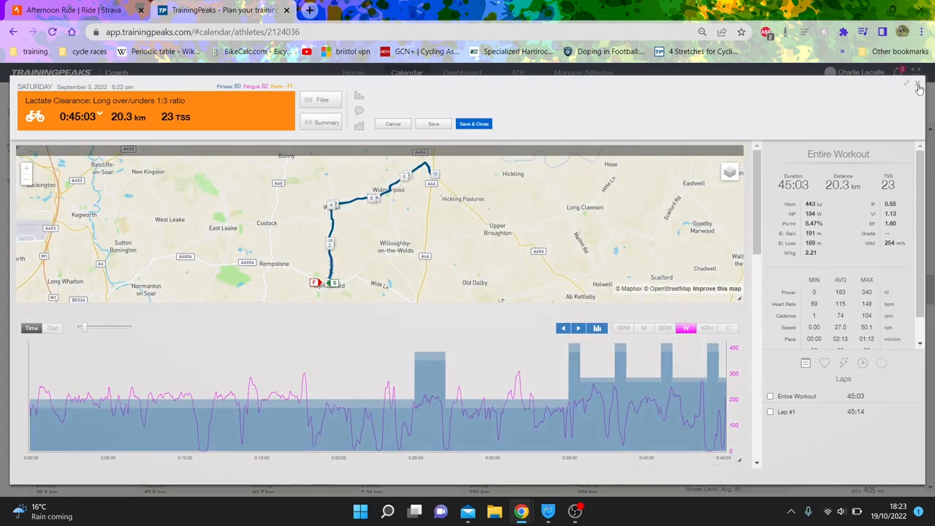
pyautogui.click(921, 86)
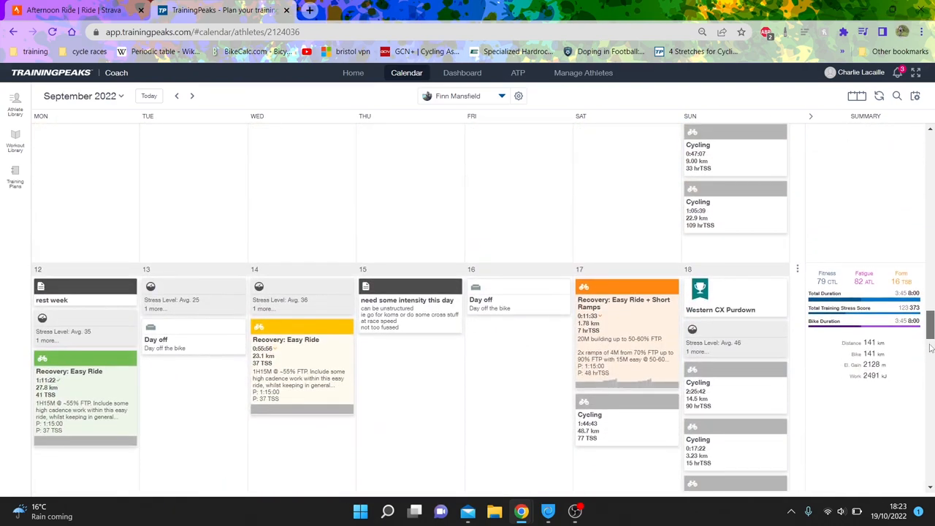
pyautogui.scroll(-3)
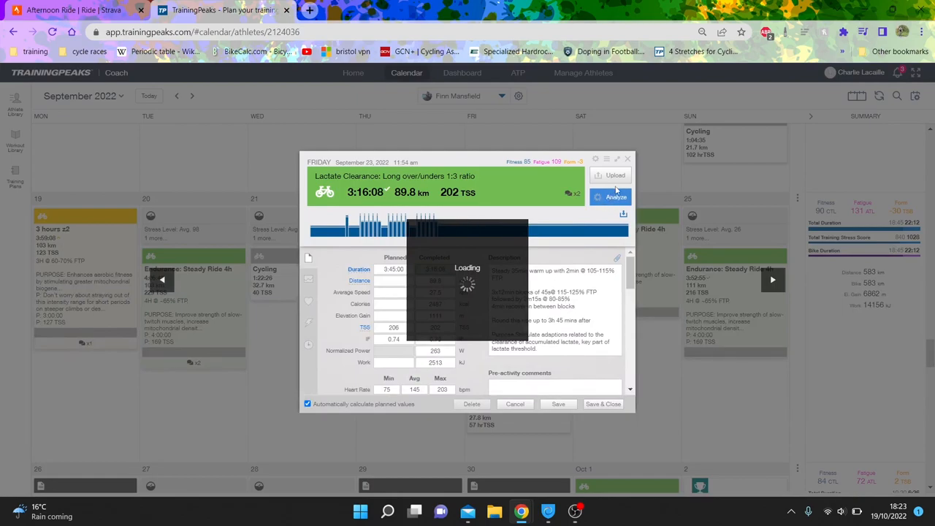
pyautogui.click(616, 195)
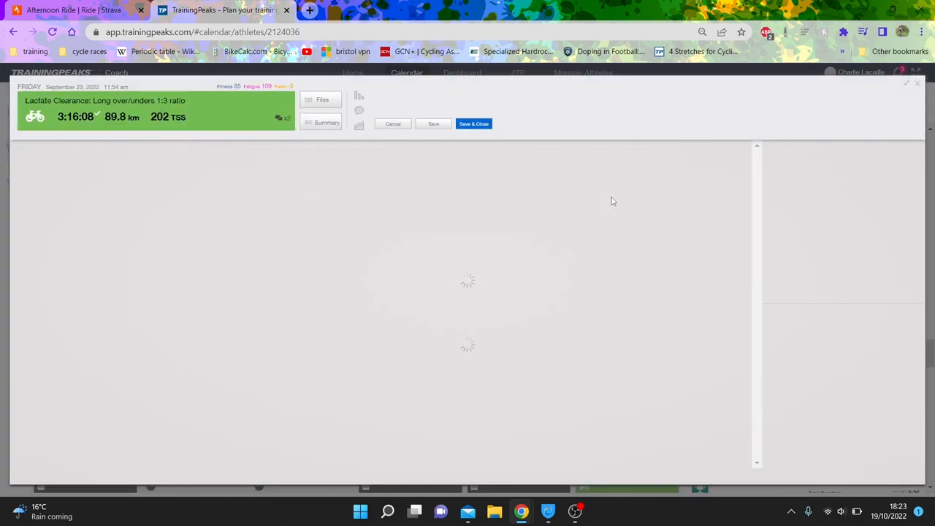
pyautogui.moveTo(357, 282)
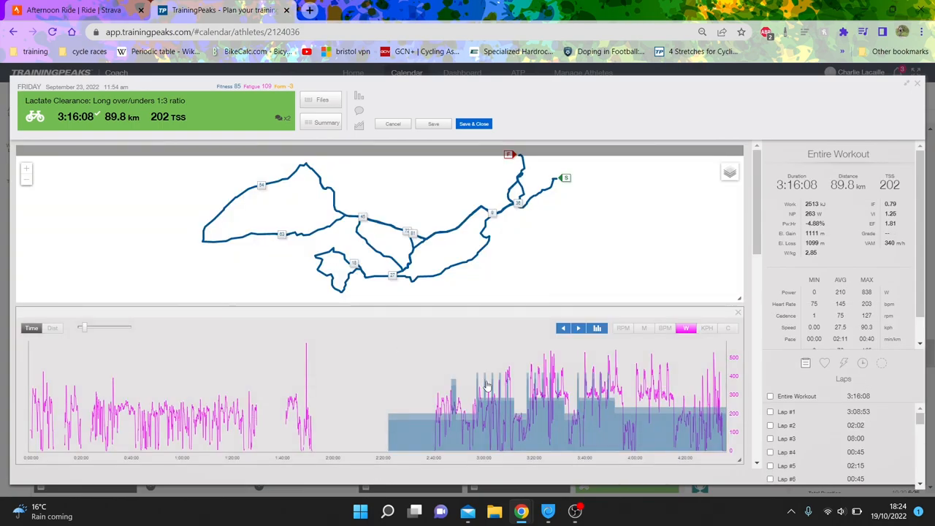
pyautogui.click(729, 173)
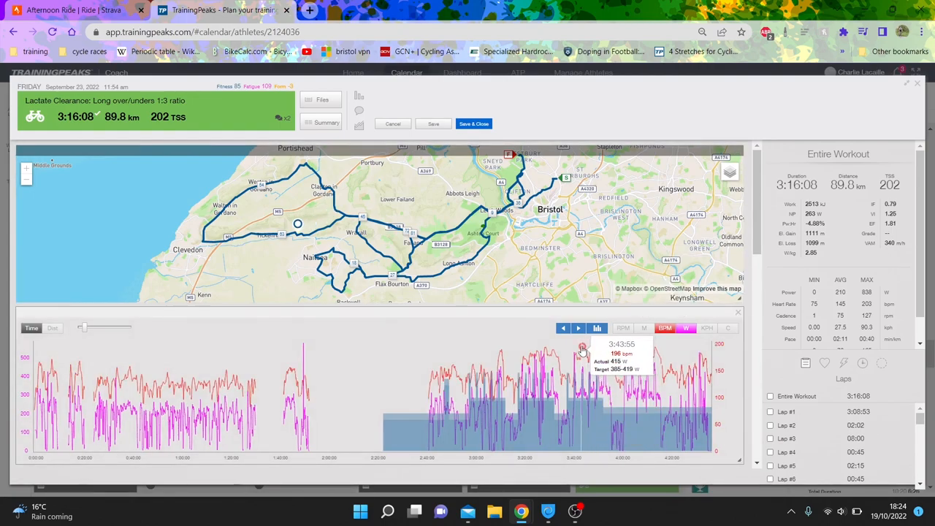
pyautogui.moveTo(645, 361)
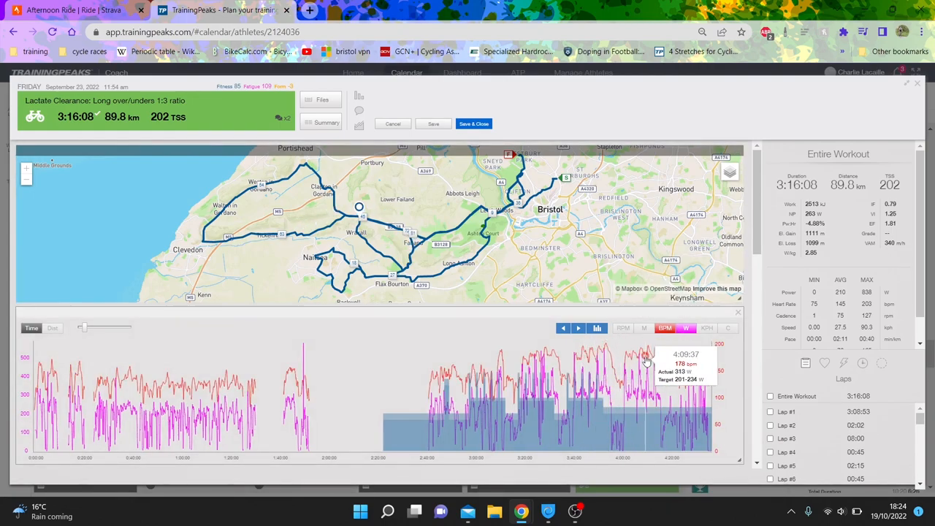
pyautogui.moveTo(654, 358)
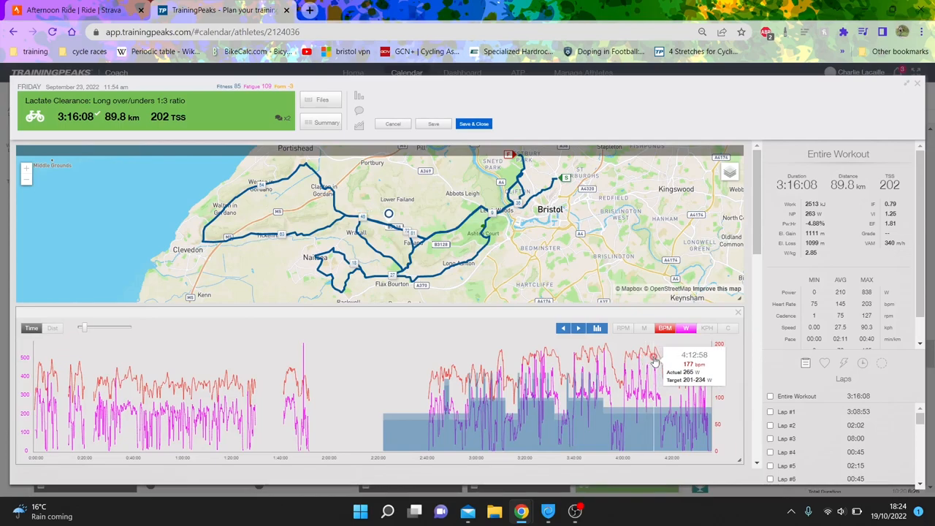
pyautogui.moveTo(666, 351)
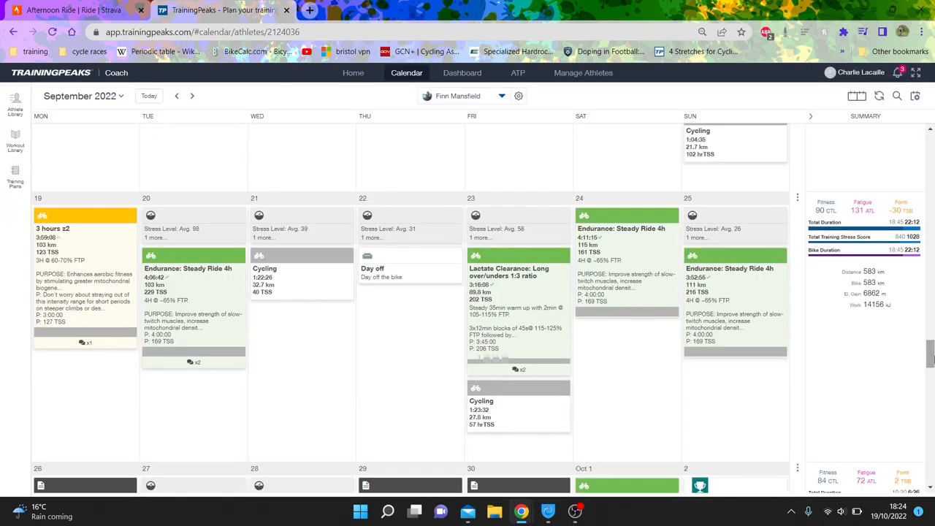
pyautogui.scroll(-3)
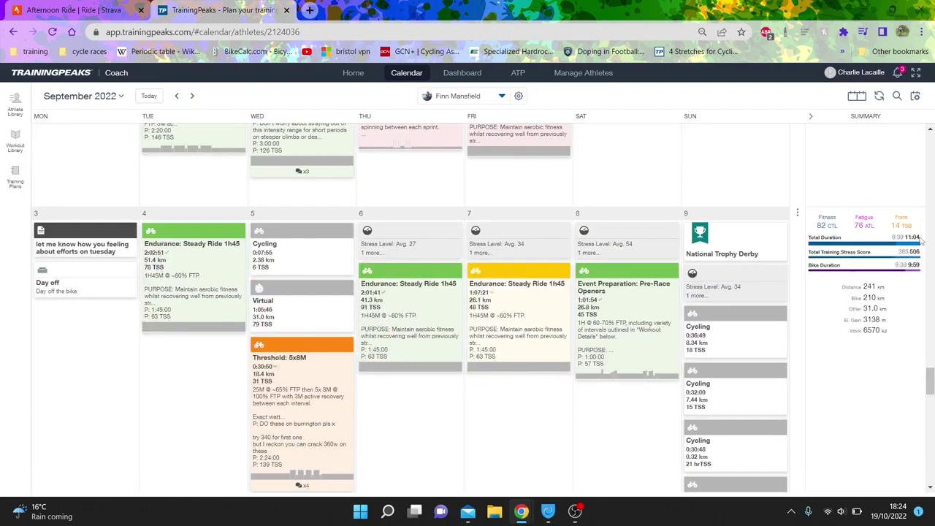
pyautogui.scroll(-3)
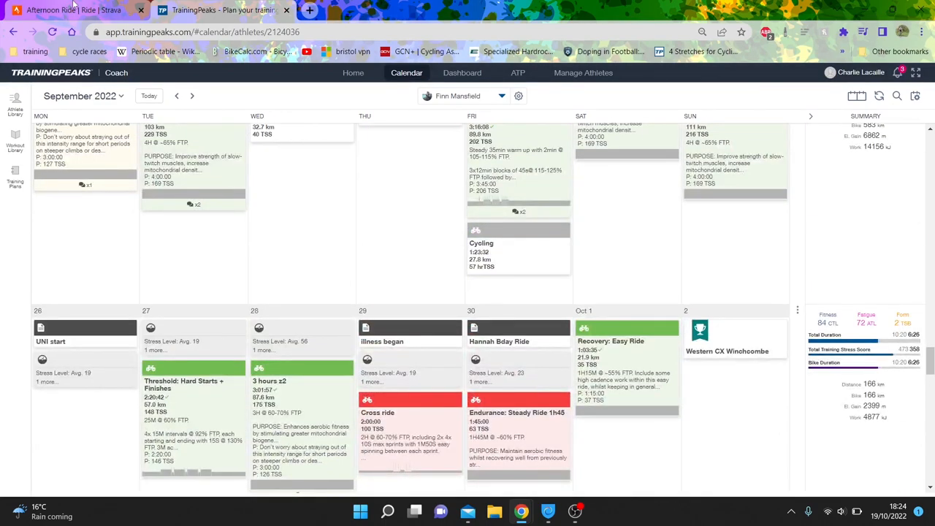
# Step: Return to the Strava 'Afternoon Ride' overview with its distance, time and power summary
pyautogui.click(70, 8)
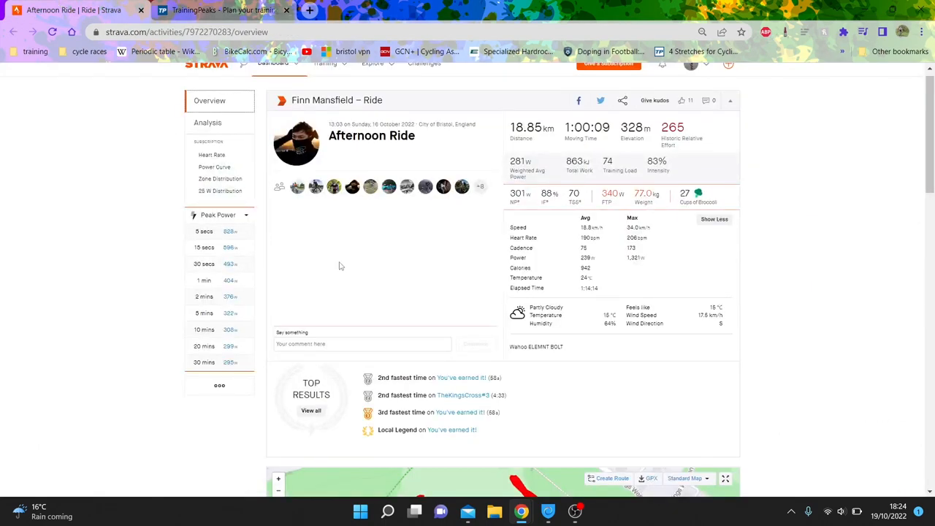
pyautogui.moveTo(388, 274)
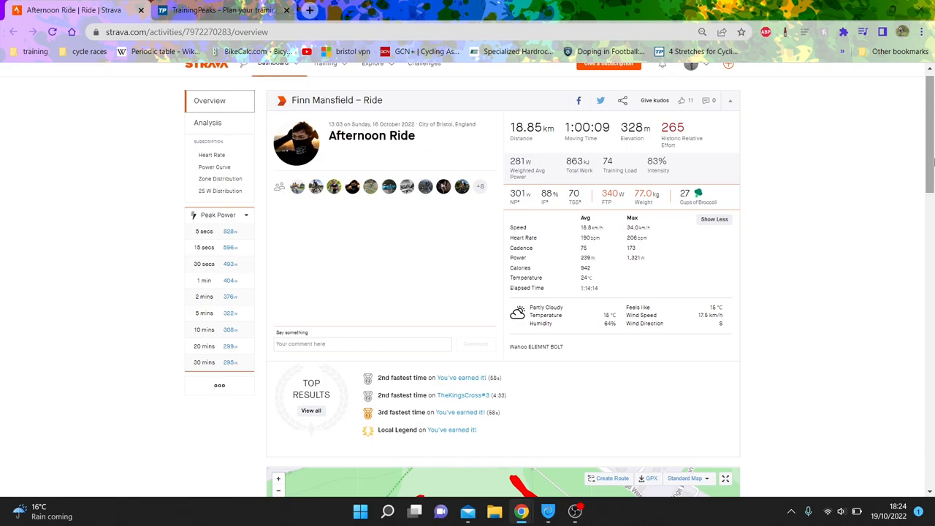
pyautogui.moveTo(835, 181)
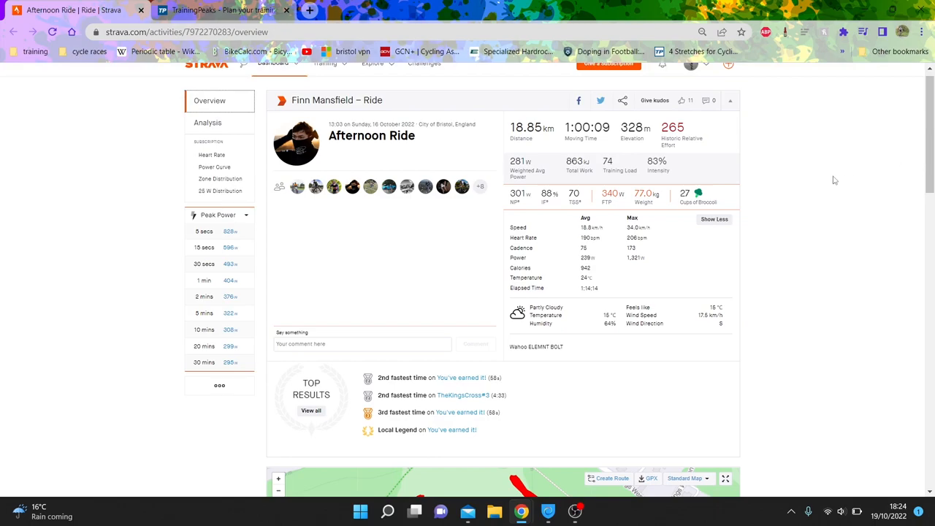